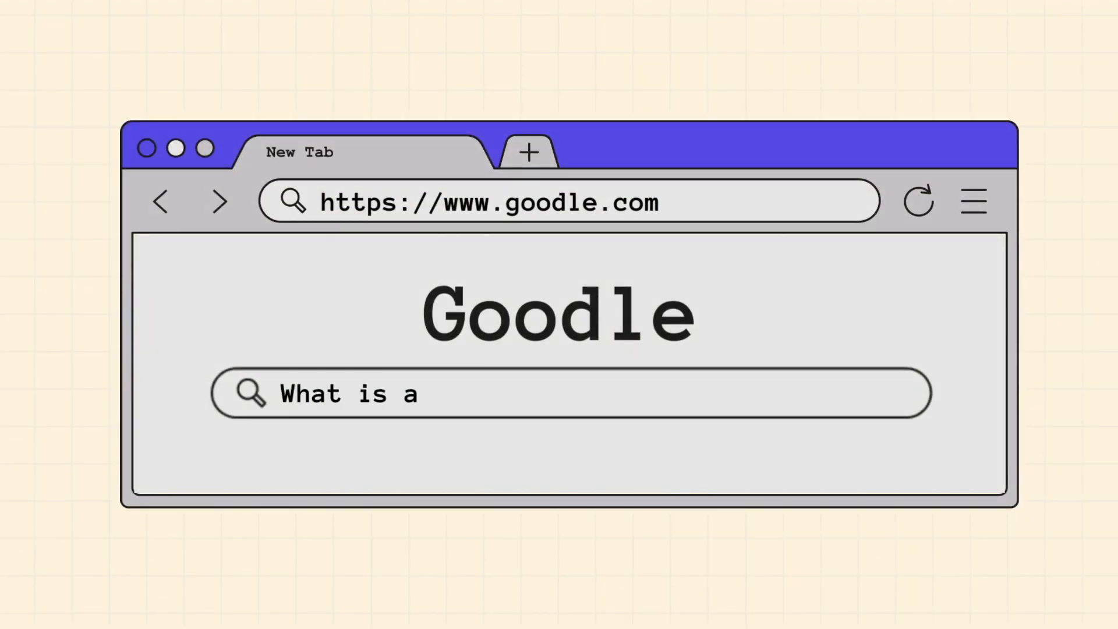
Search 'Method?' in the browser to ask what a method is.
text(Method?)
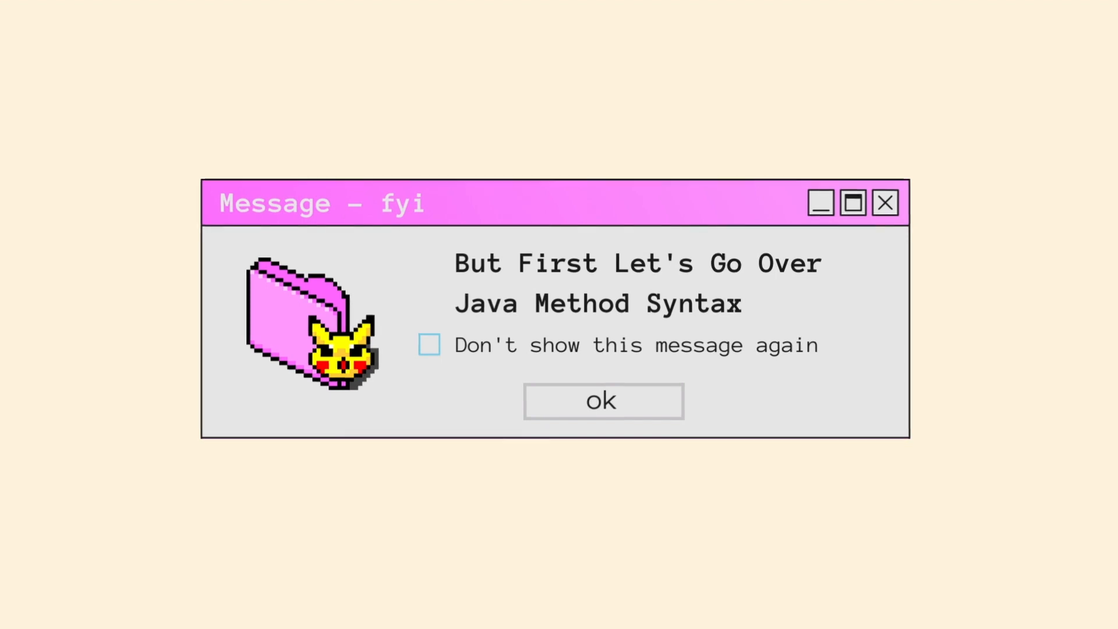
Dismiss the note so the Java method syntax template appears.
click(603, 400)
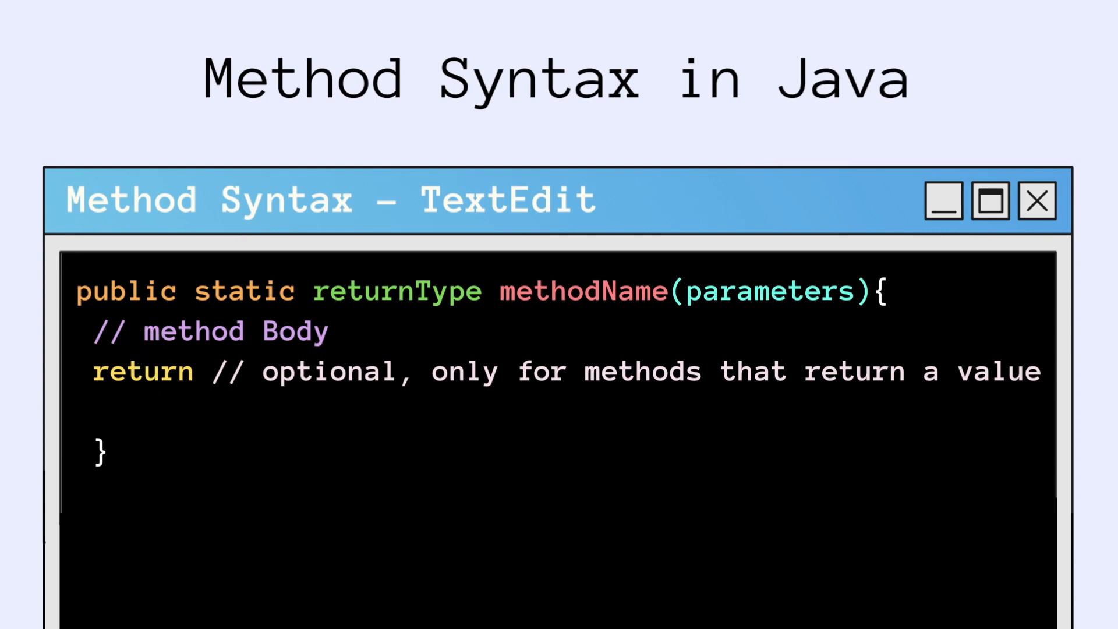
mouse_move(250, 321)
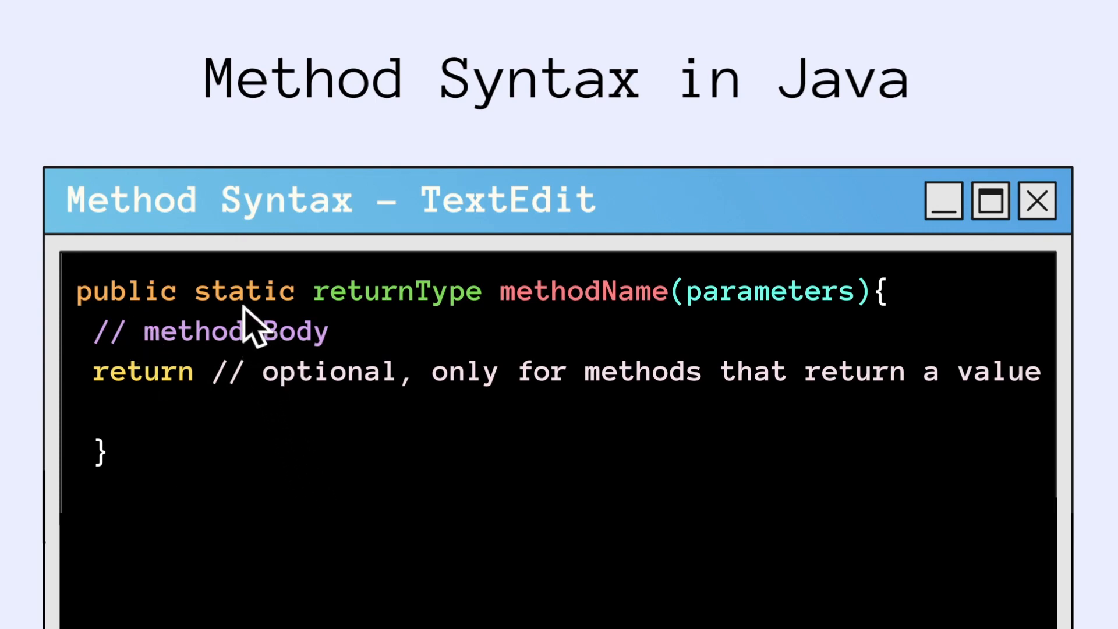
mouse_move(256, 335)
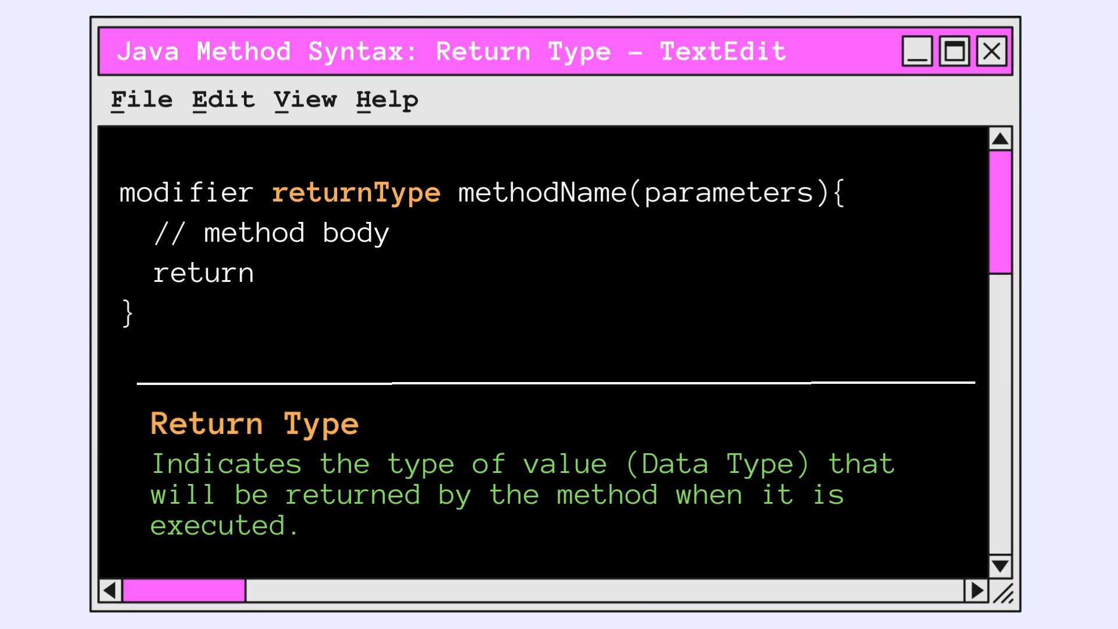
mouse_move(1062, 242)
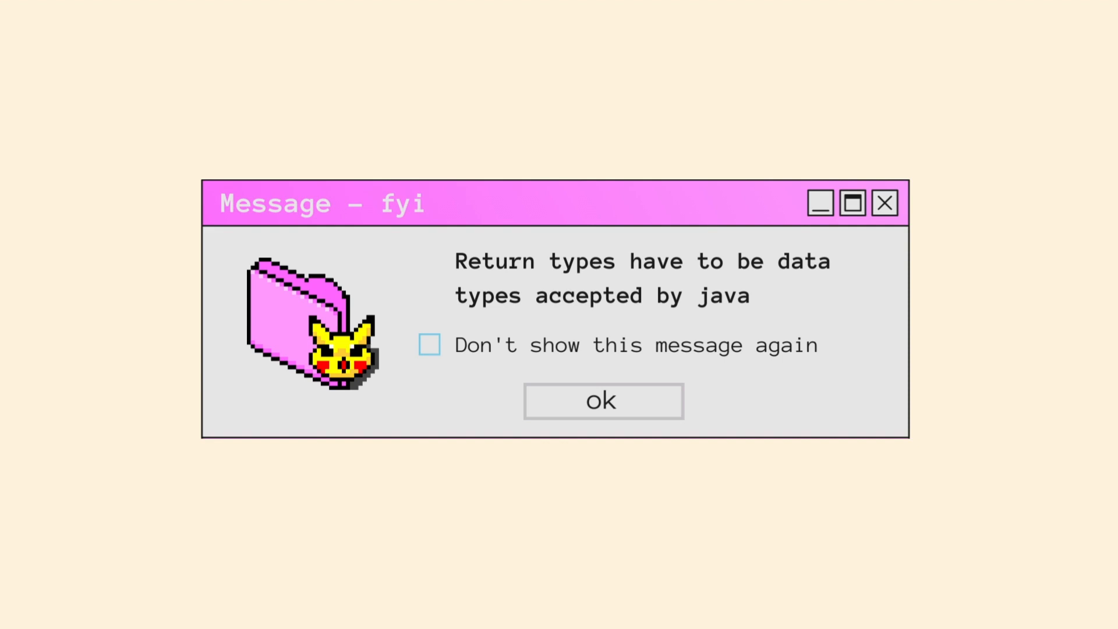
Dismiss the return-type and naming-convention notes to reach the makeGrilledCheese declaration.
click(602, 401)
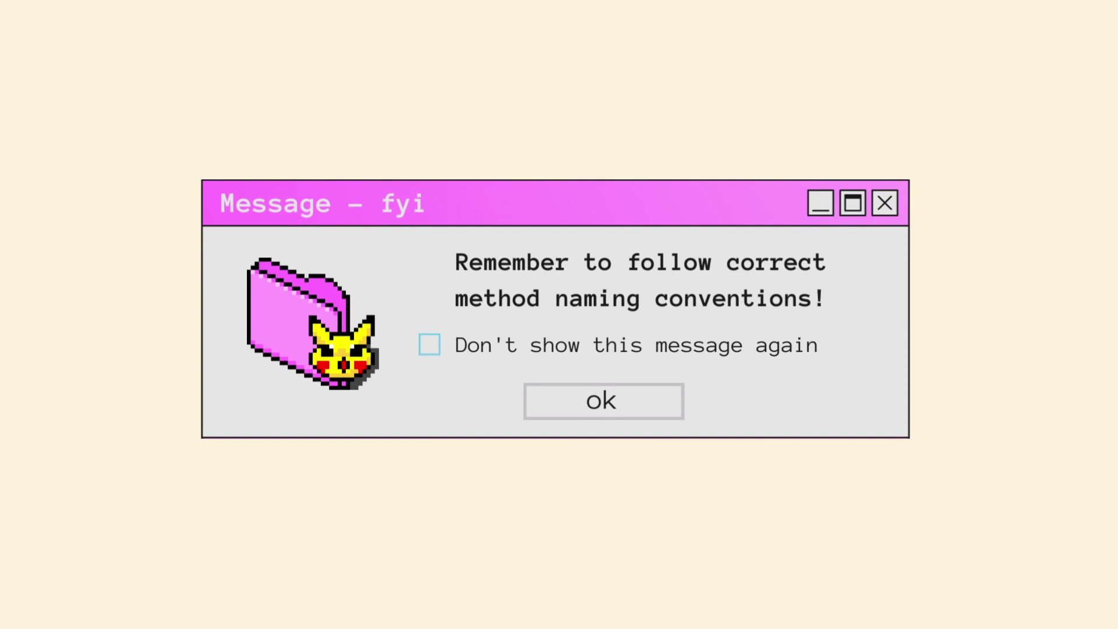
click(603, 401)
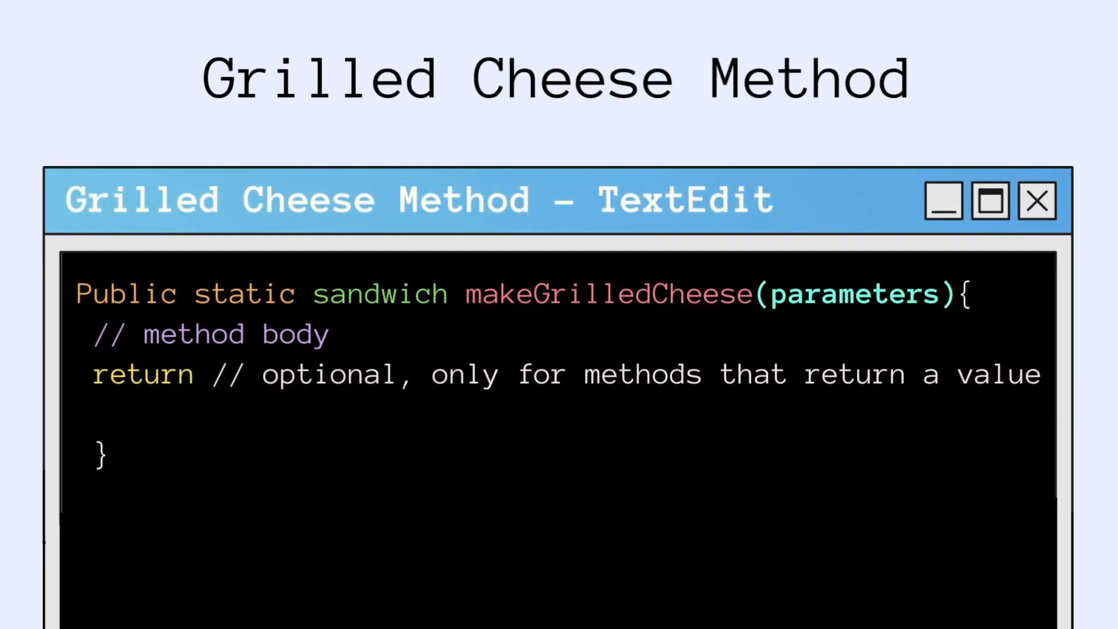
mouse_move(863, 342)
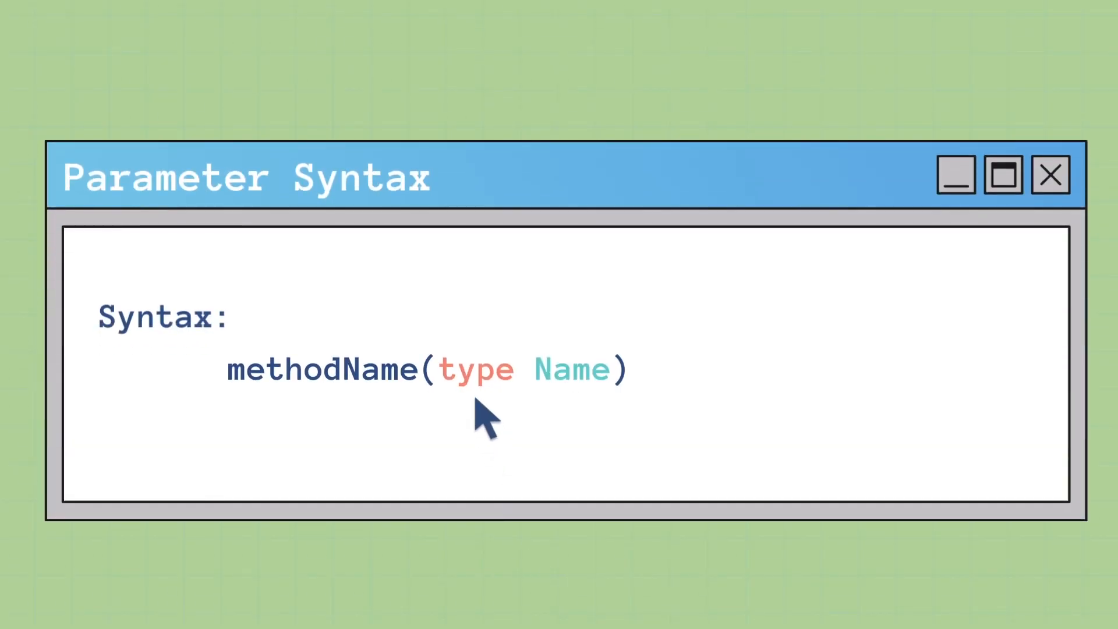
mouse_move(574, 417)
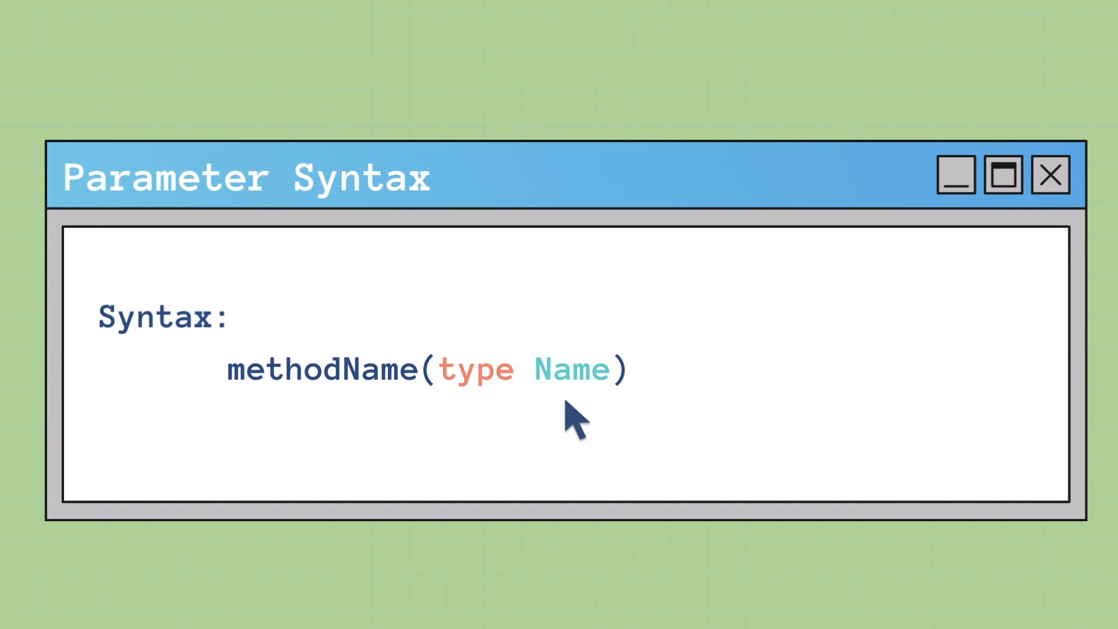
mouse_move(572, 417)
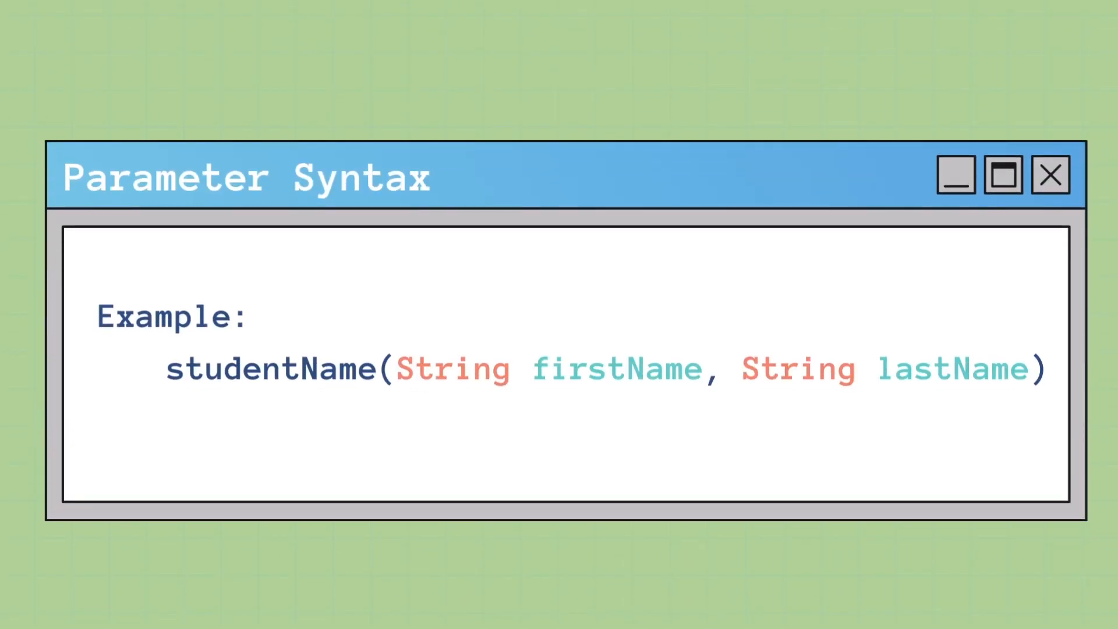
mouse_move(630, 417)
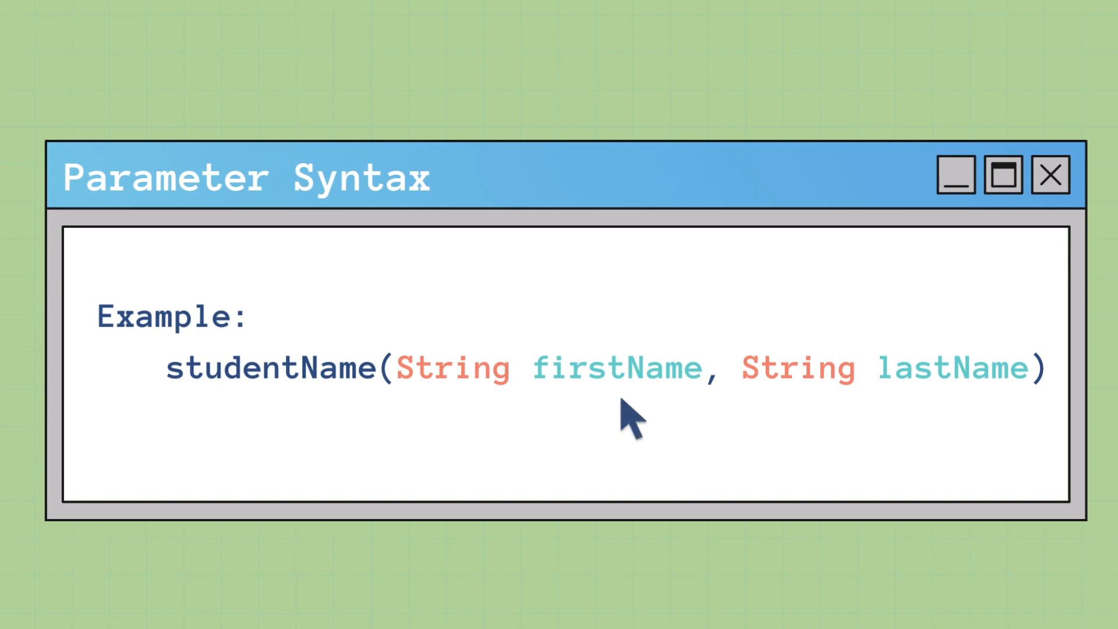
mouse_move(970, 474)
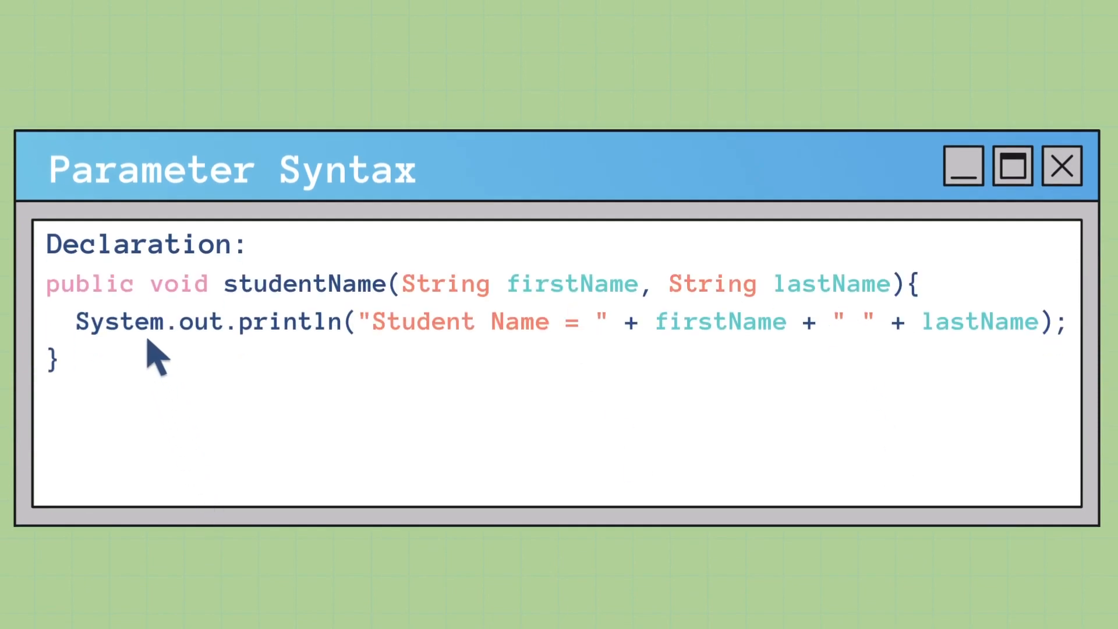
mouse_move(175, 407)
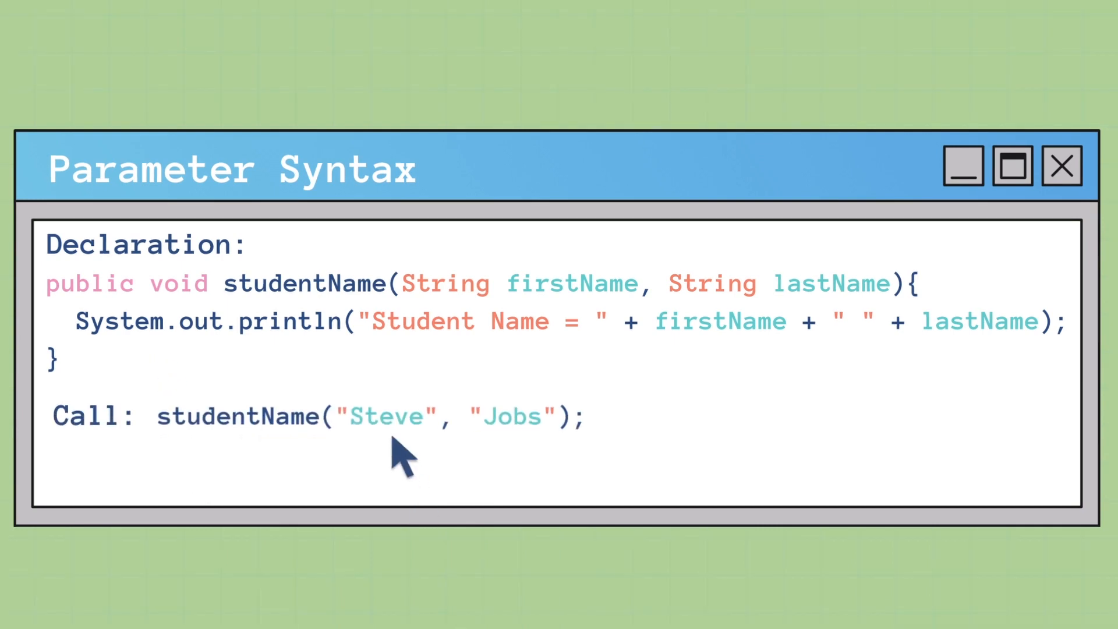
mouse_move(563, 563)
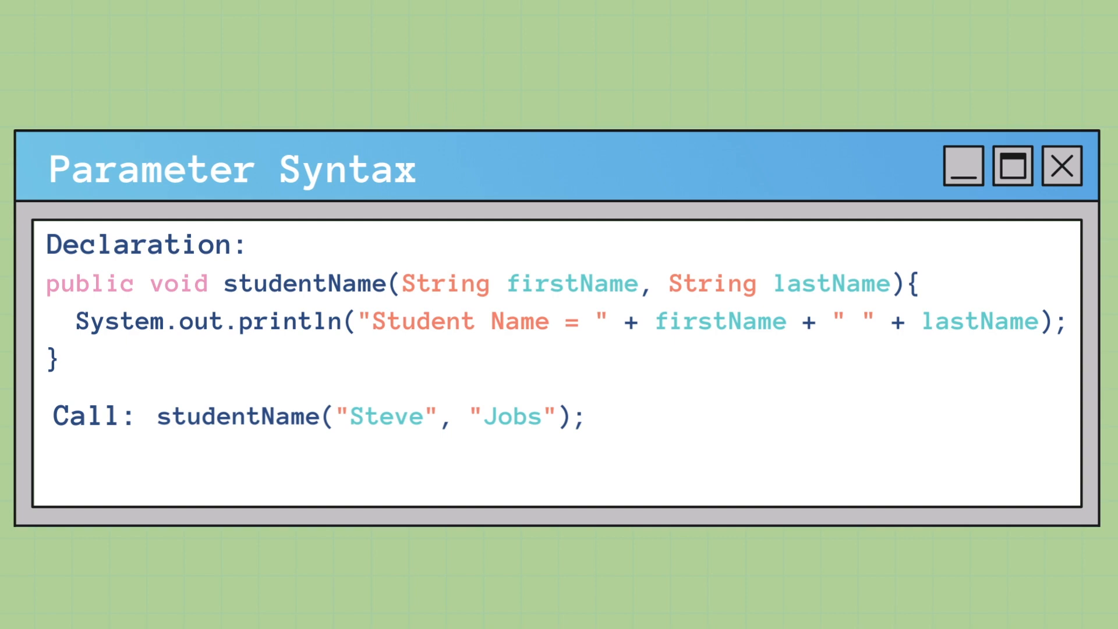
mouse_move(984, 360)
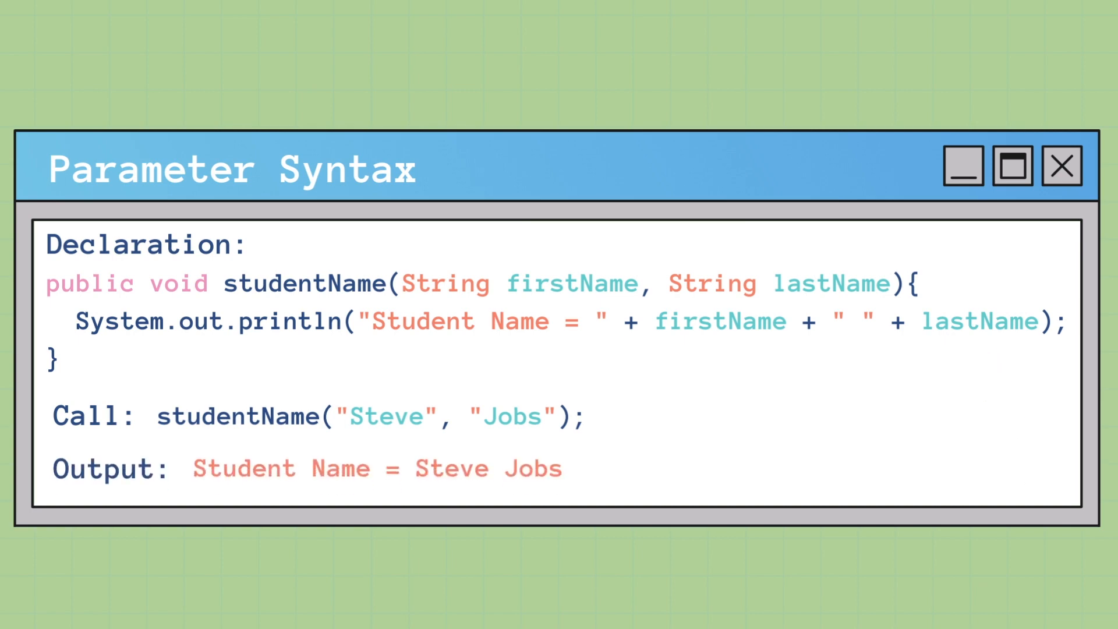
mouse_move(514, 442)
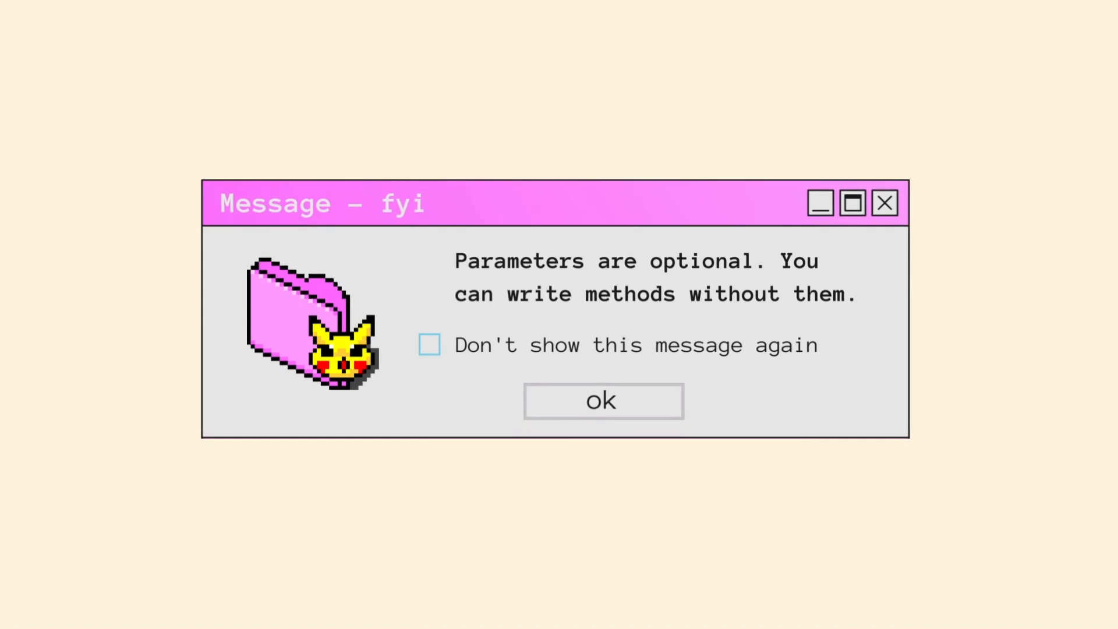
Dismiss the optional-parameters and x, y, z placeholder notes to show the full makeGrilledCheese method.
click(602, 401)
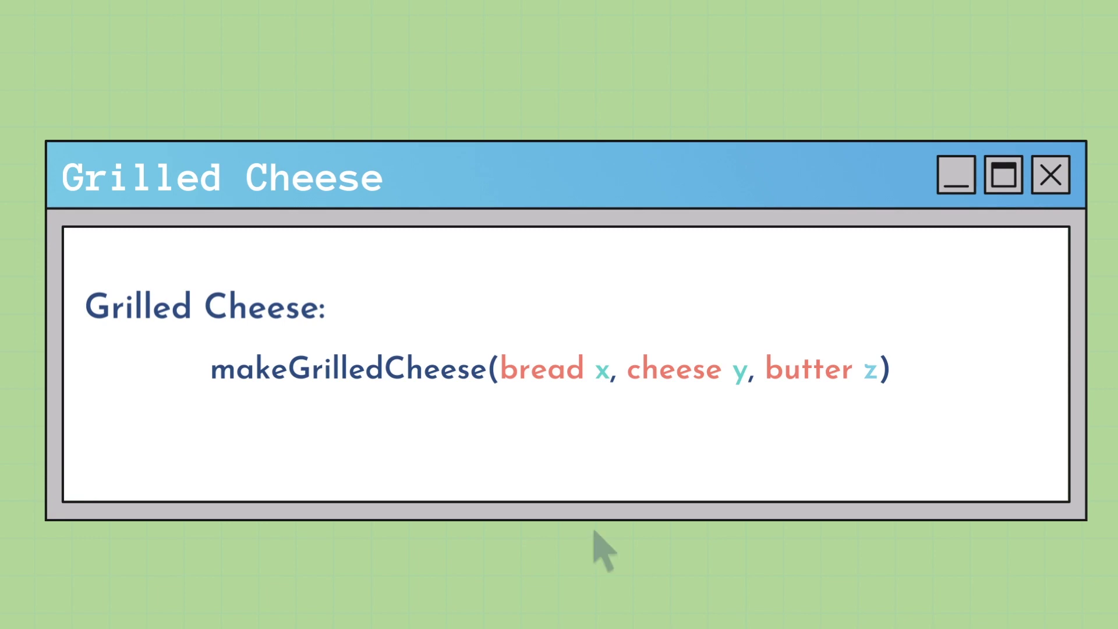
mouse_move(603, 553)
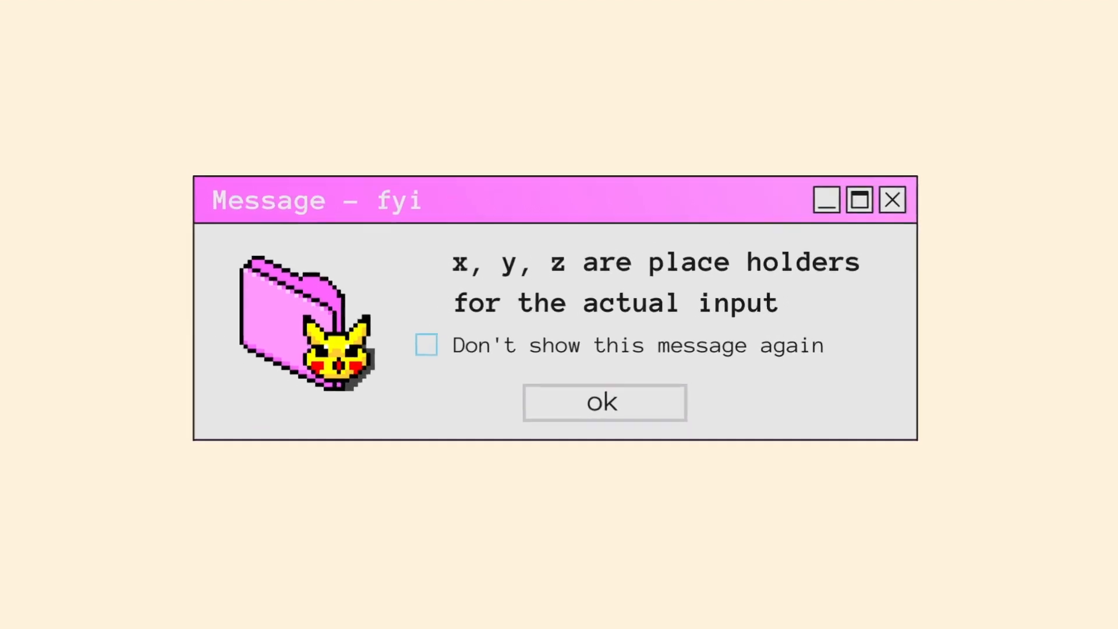
click(604, 402)
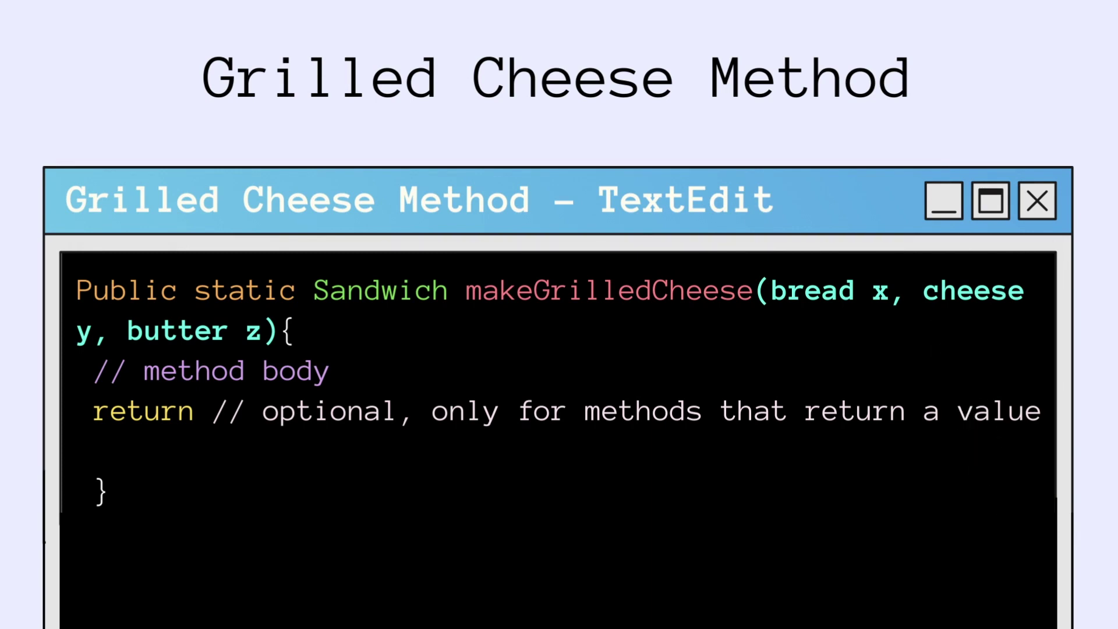
mouse_move(353, 400)
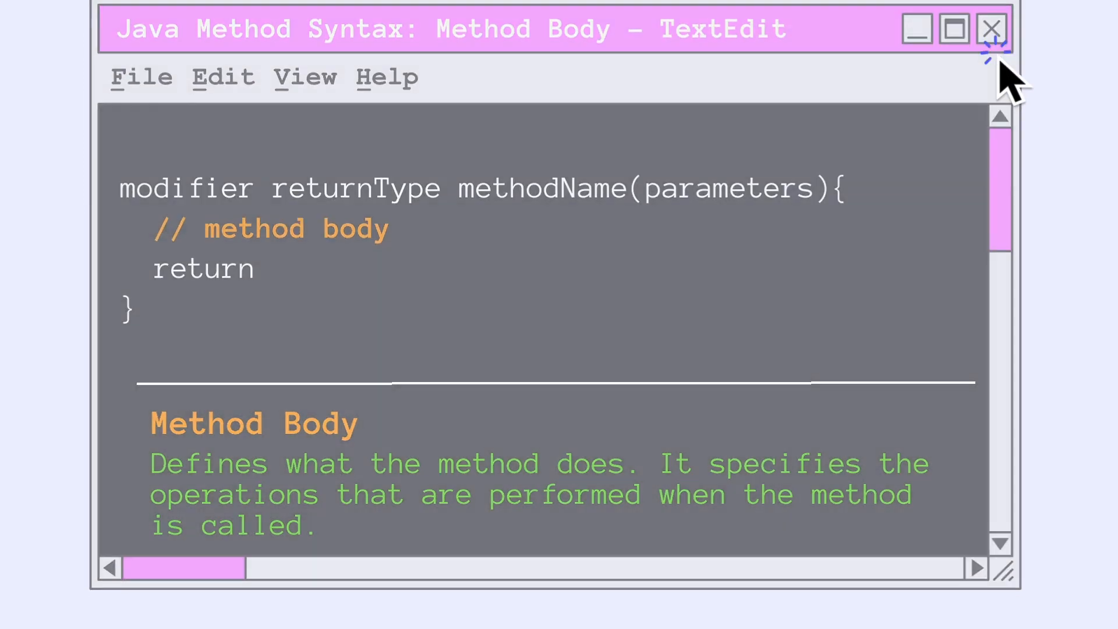
Close the Method Body syntax window to reveal makeGrilledCheese with its completed body returning grilledCheese.
click(991, 29)
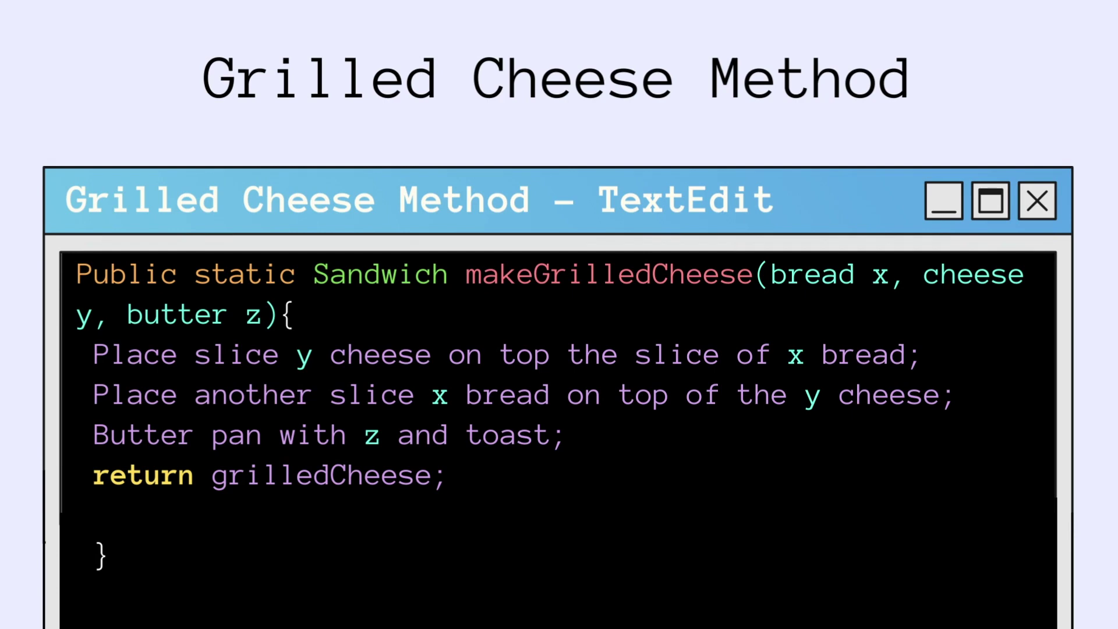
mouse_move(314, 514)
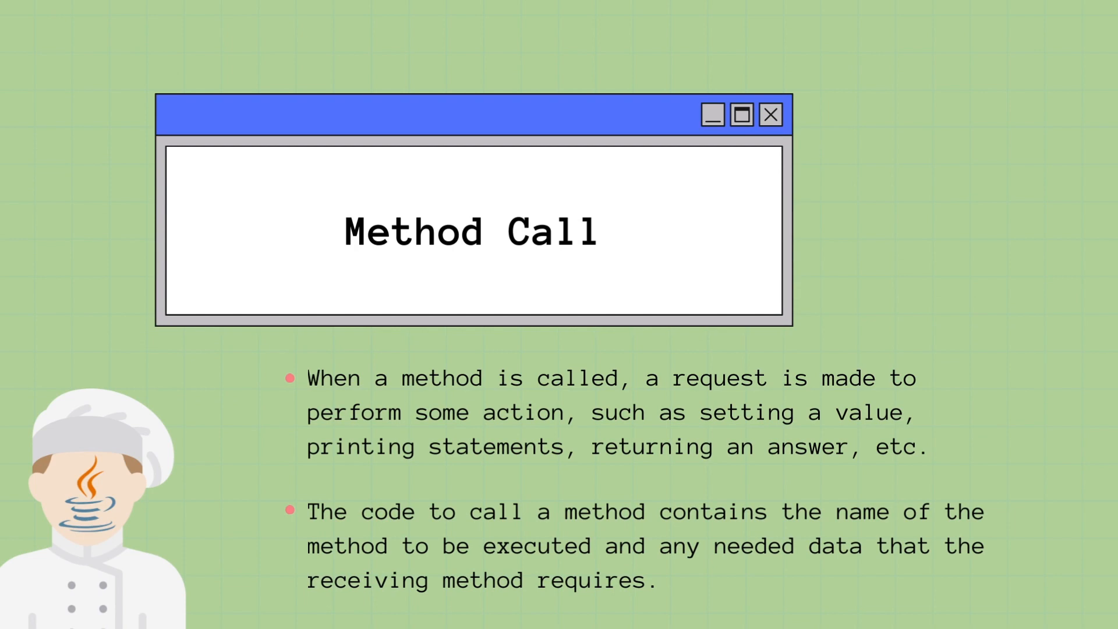
mouse_move(168, 596)
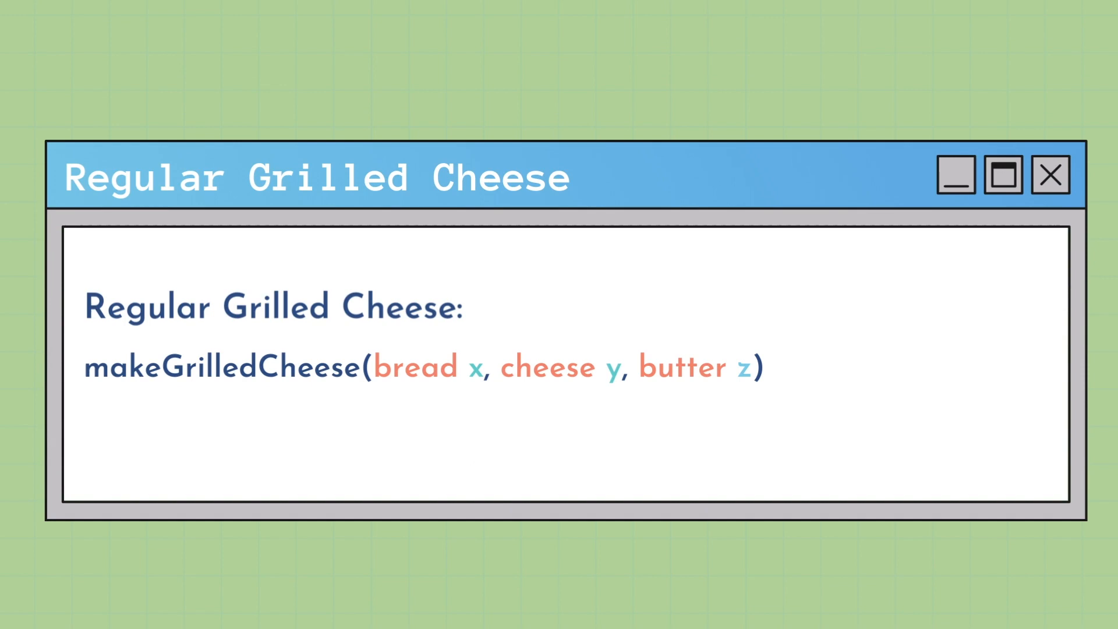
mouse_move(487, 414)
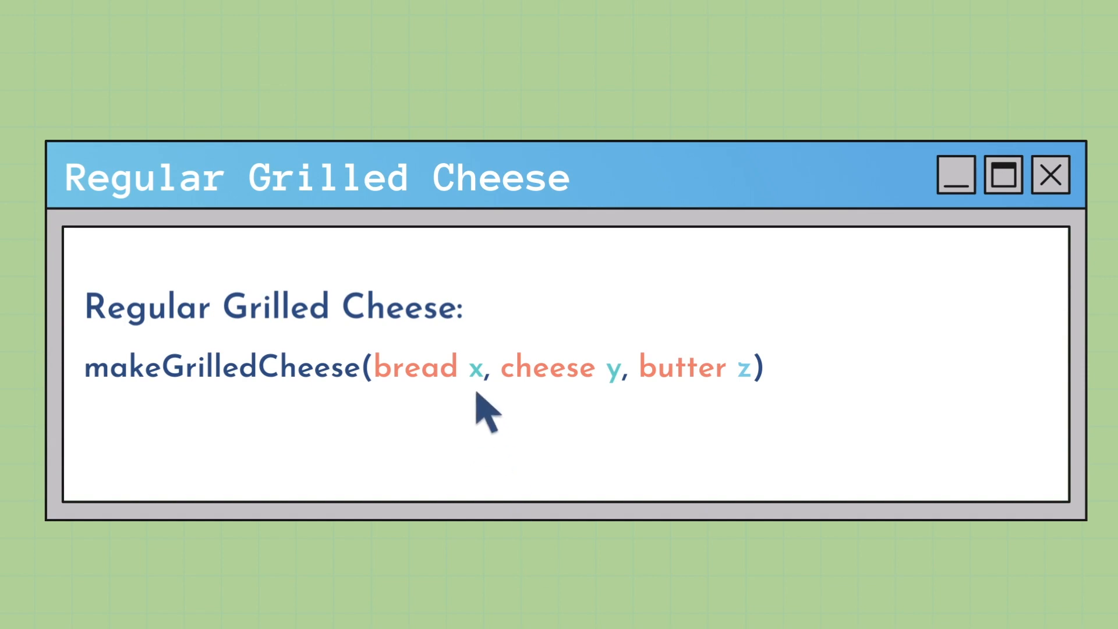
mouse_move(746, 407)
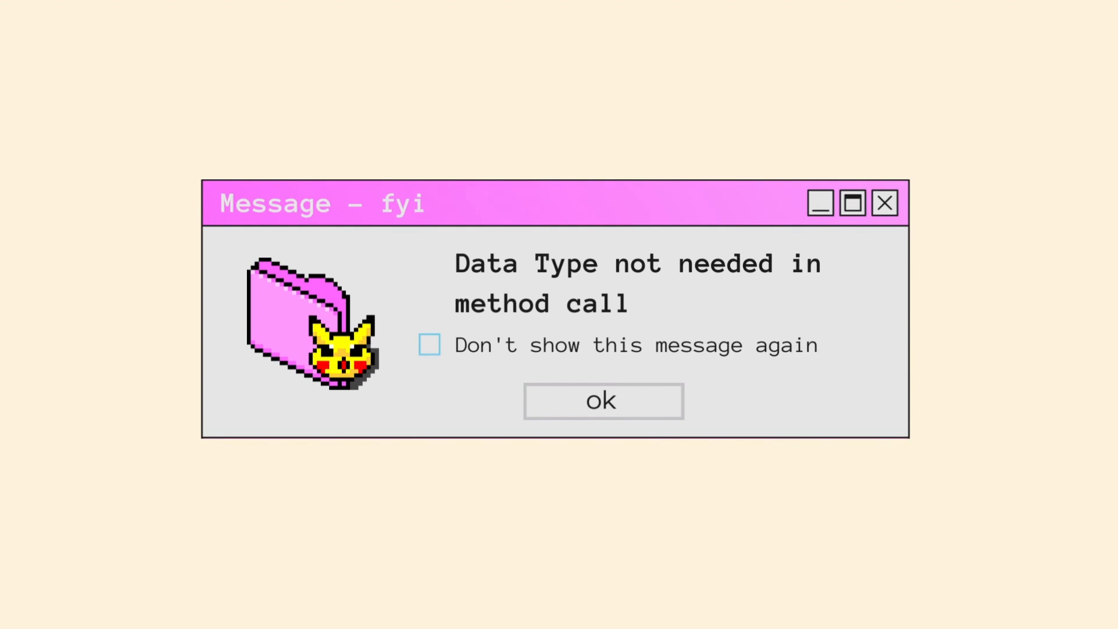
Dismiss the data-types-in-calls note to show the Whole Wheat Mozz Grilled Cheese call.
click(603, 401)
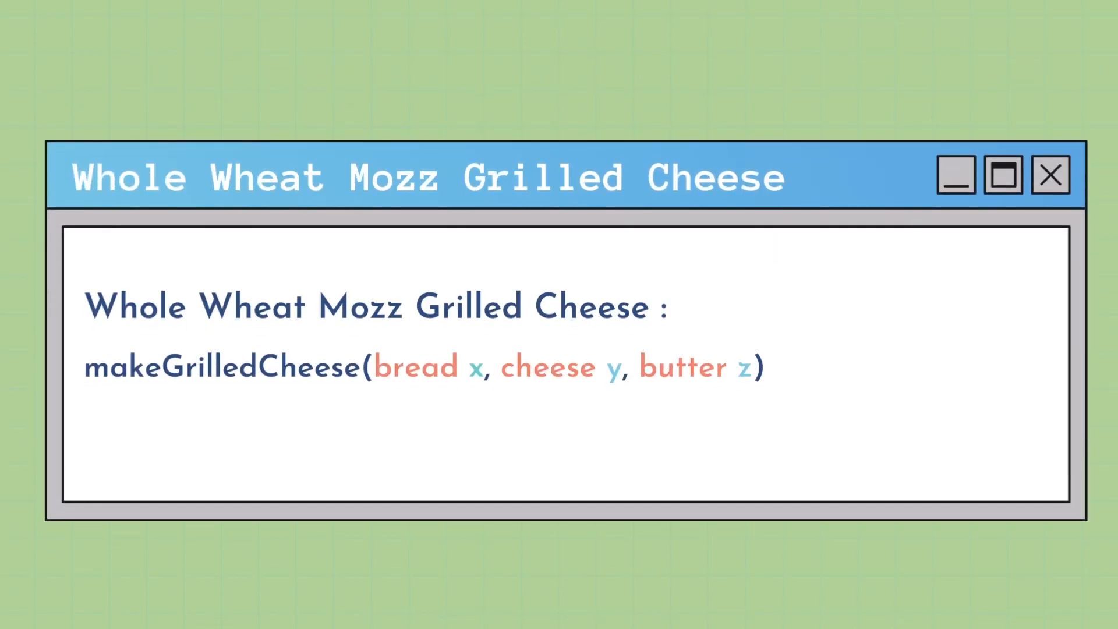
mouse_move(485, 407)
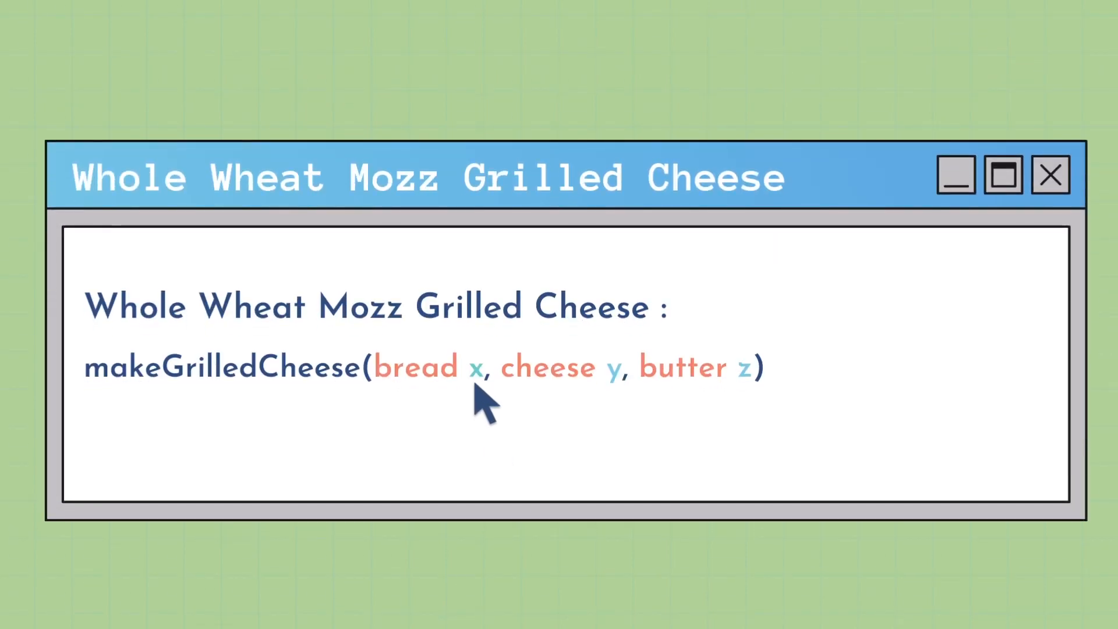
mouse_move(755, 406)
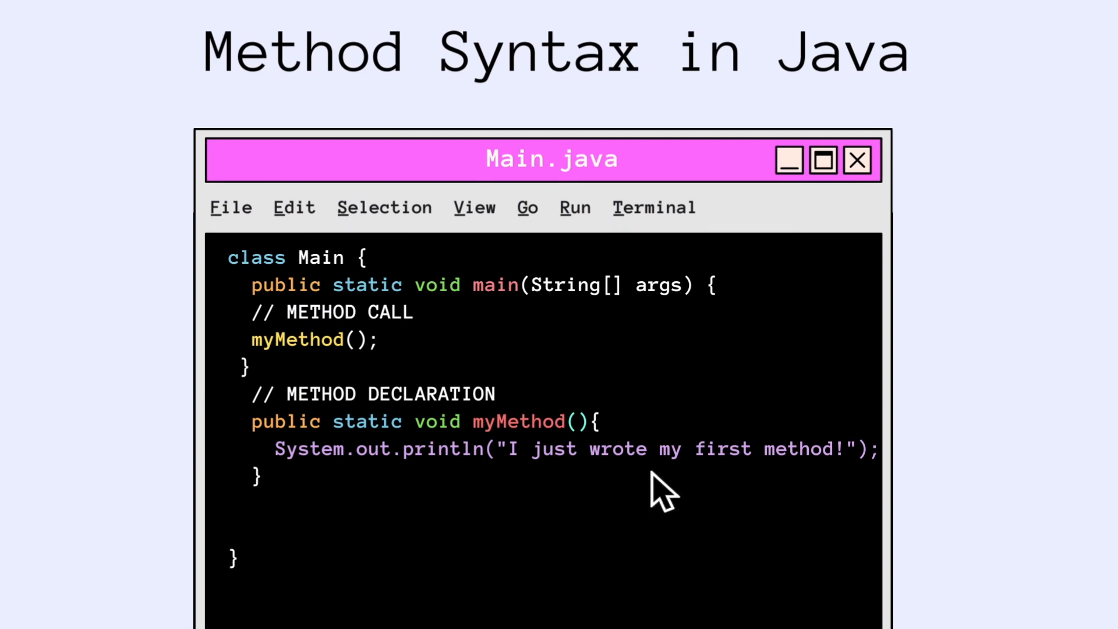
mouse_move(403, 353)
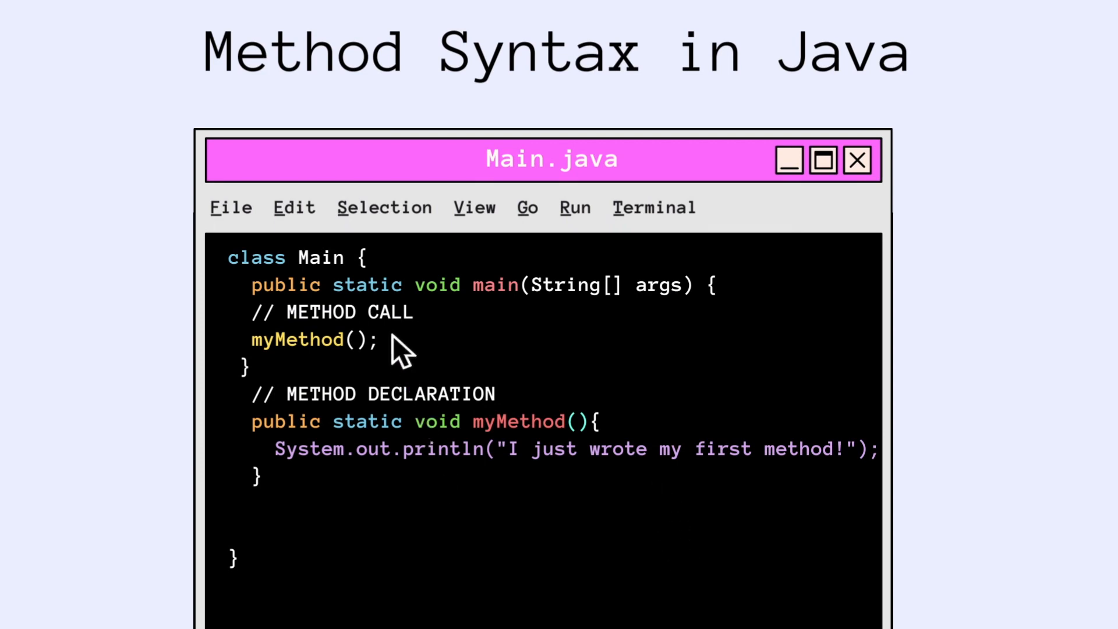
mouse_move(403, 353)
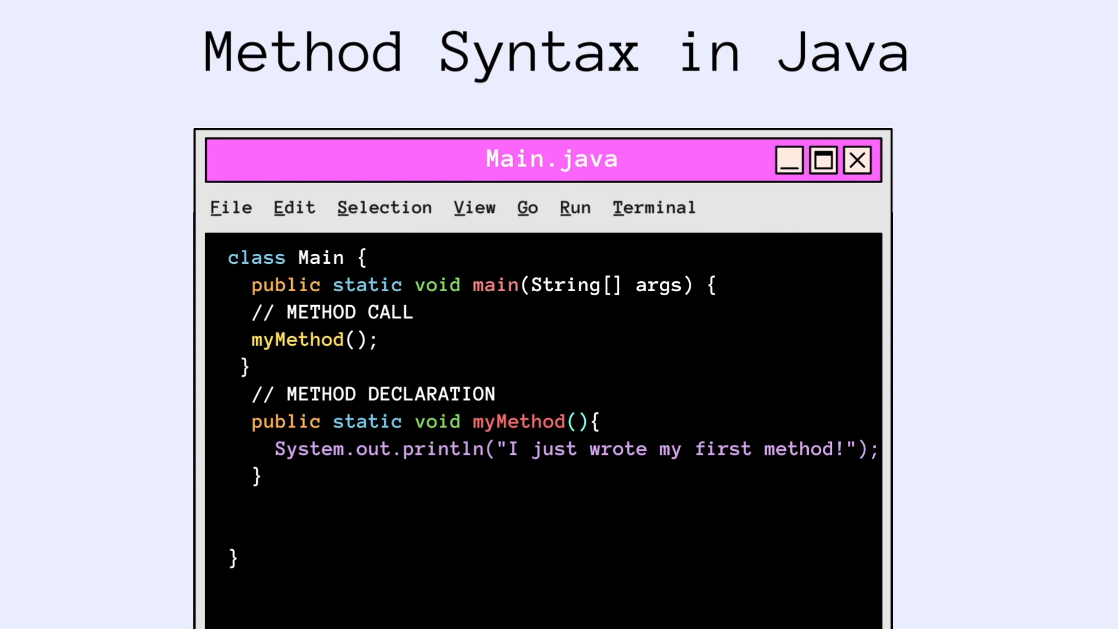
mouse_move(617, 431)
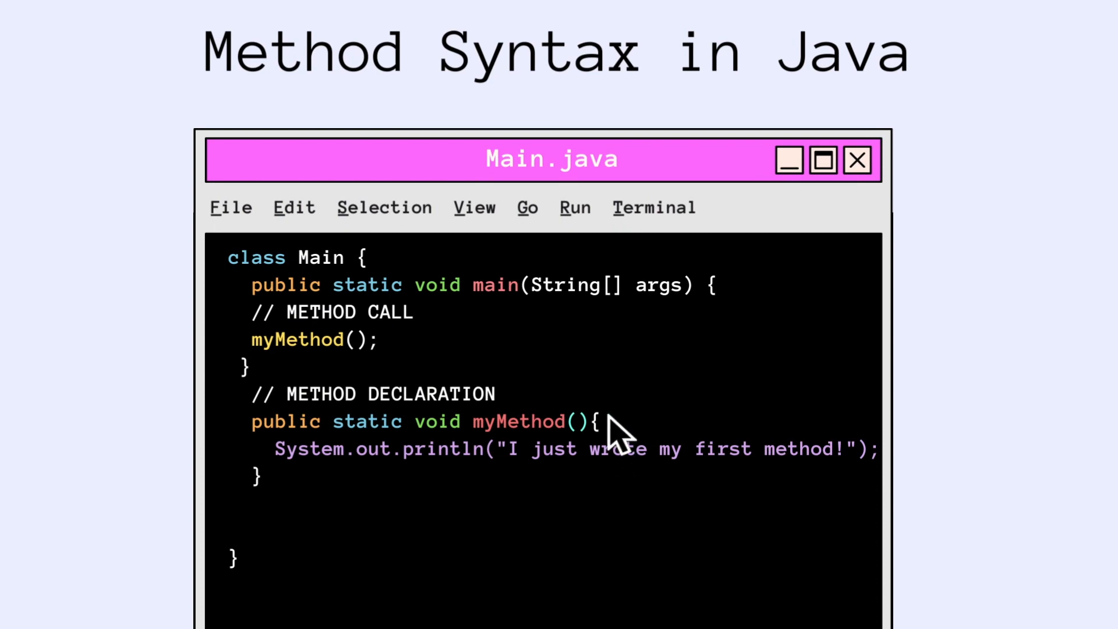
mouse_move(403, 353)
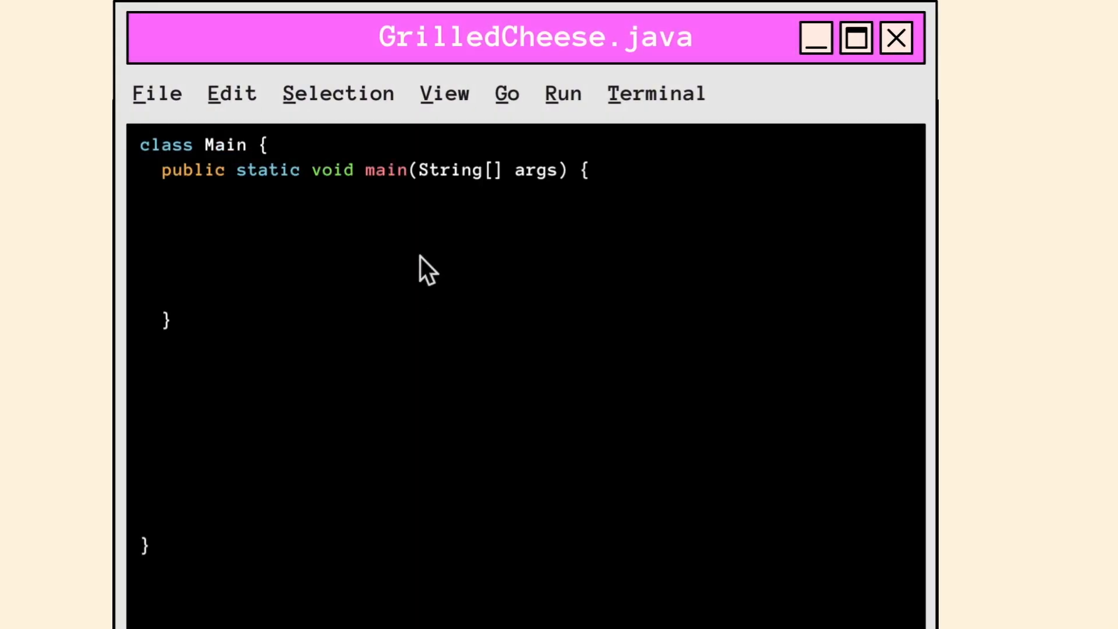
mouse_move(406, 199)
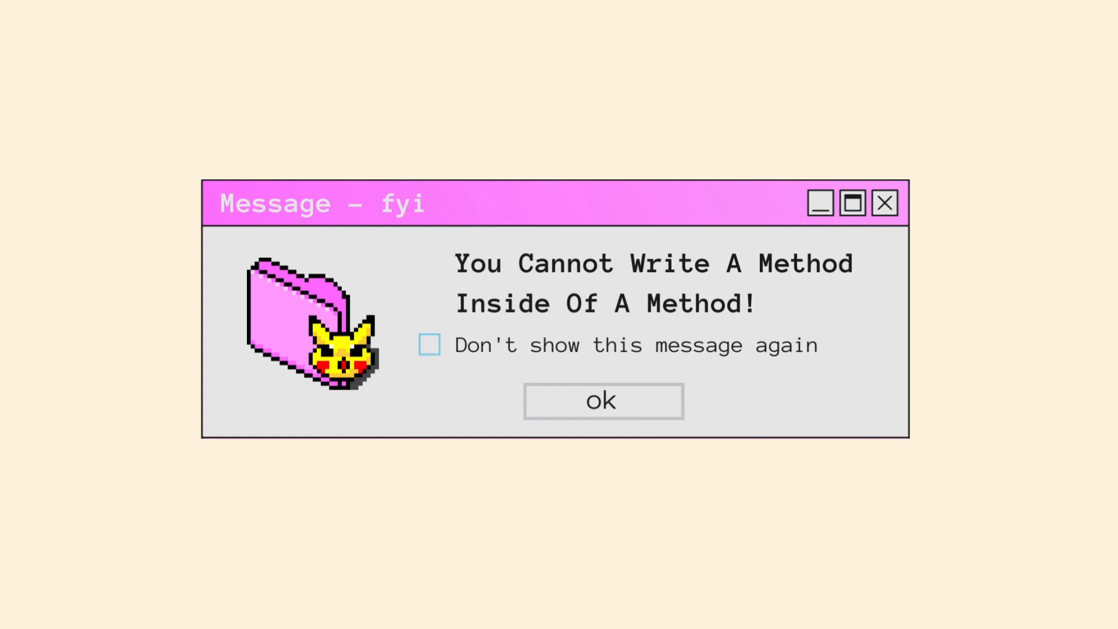
Acknowledge the 'You Cannot Write A Method Inside Of A Method!' warning.
click(603, 401)
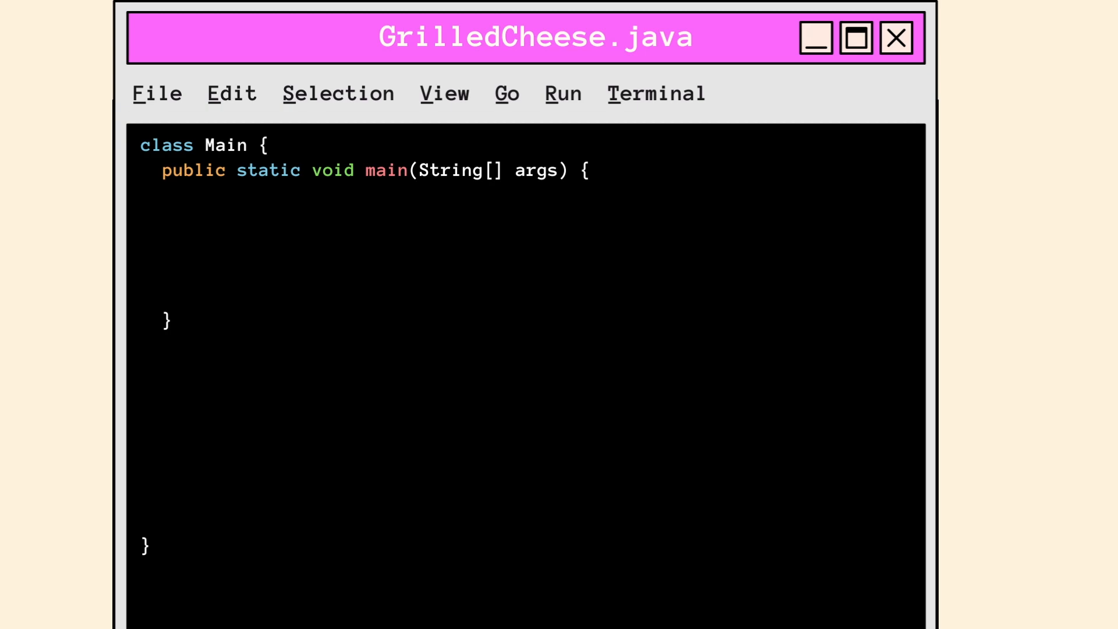
Write makeGrilledCheese(bread x, cheese y, butter z) after main with stacking and toasting steps returning grilled cheese.
text(public static sandwich makeGrill)
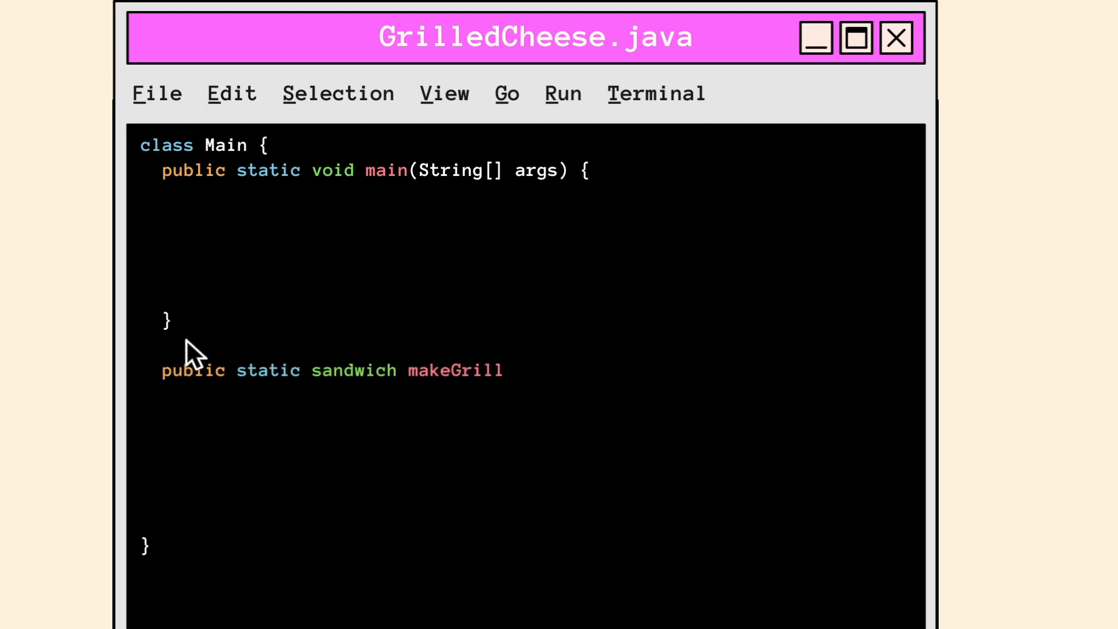
text(edCheese(bread x, cheese y, butter z){)
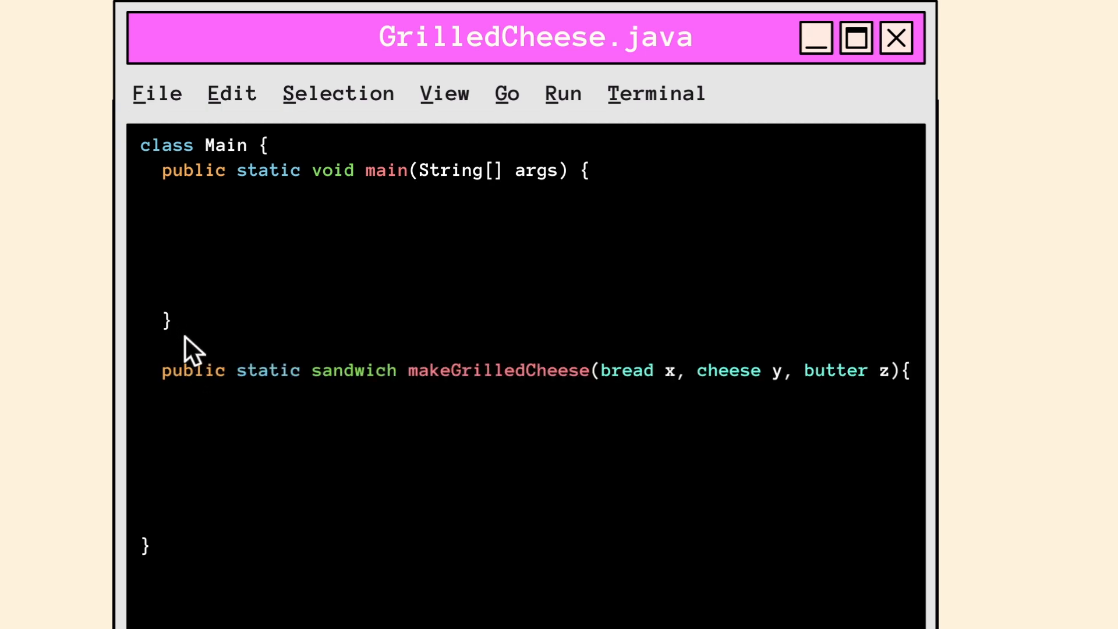
text(Place slice y cheese on top the slice of x bread;)
text(Place another slice x bread on top of the y cheese;)
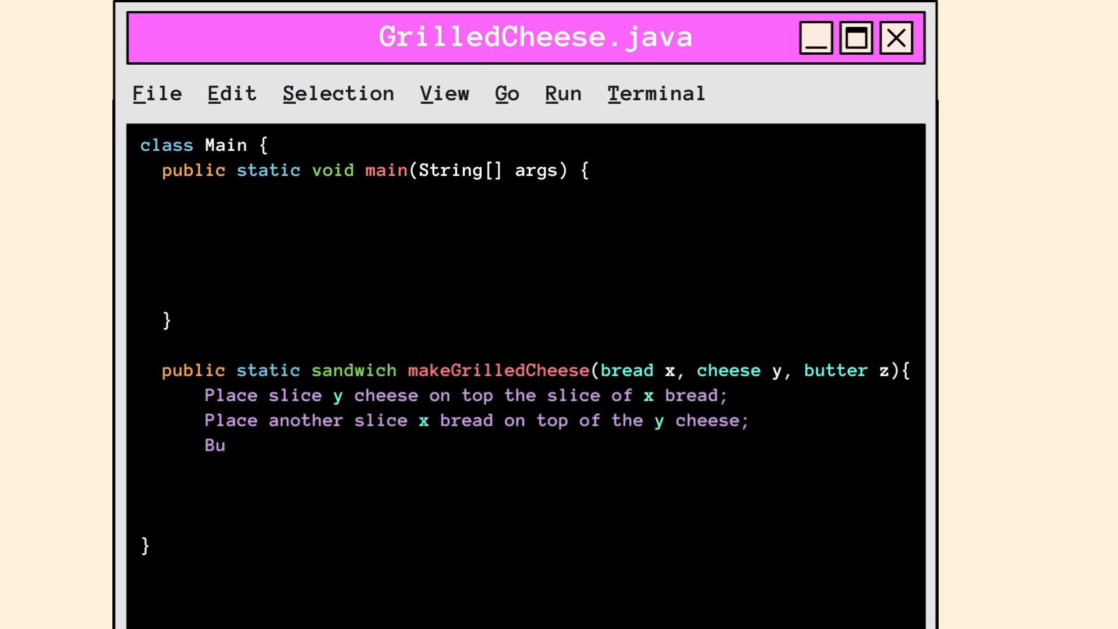
text(tter pan with z and toast;)
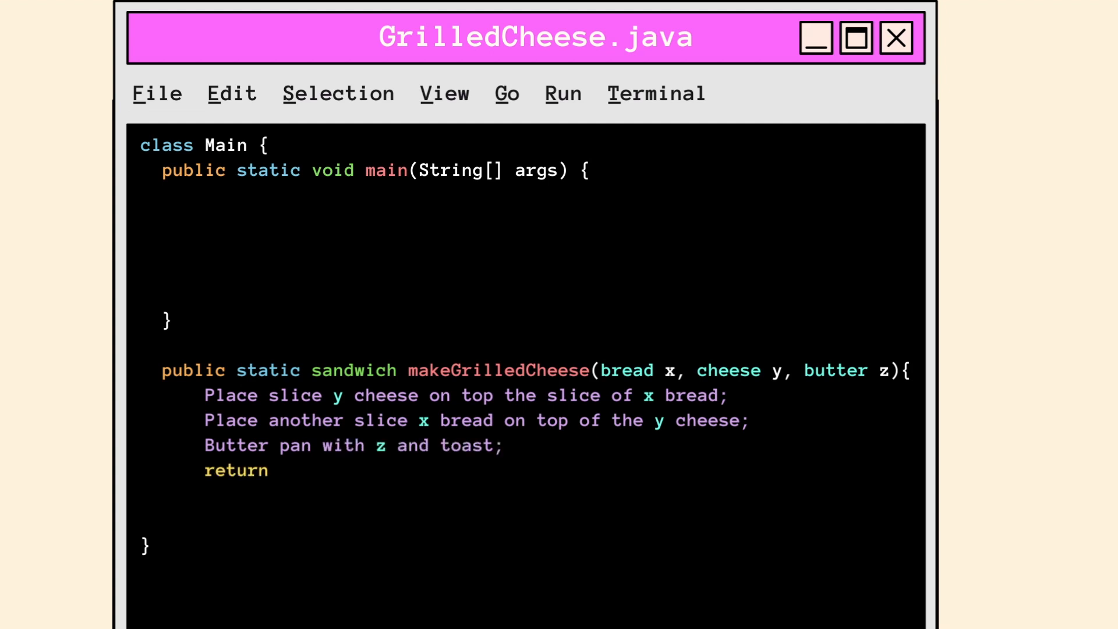
text(grilled cheese;)
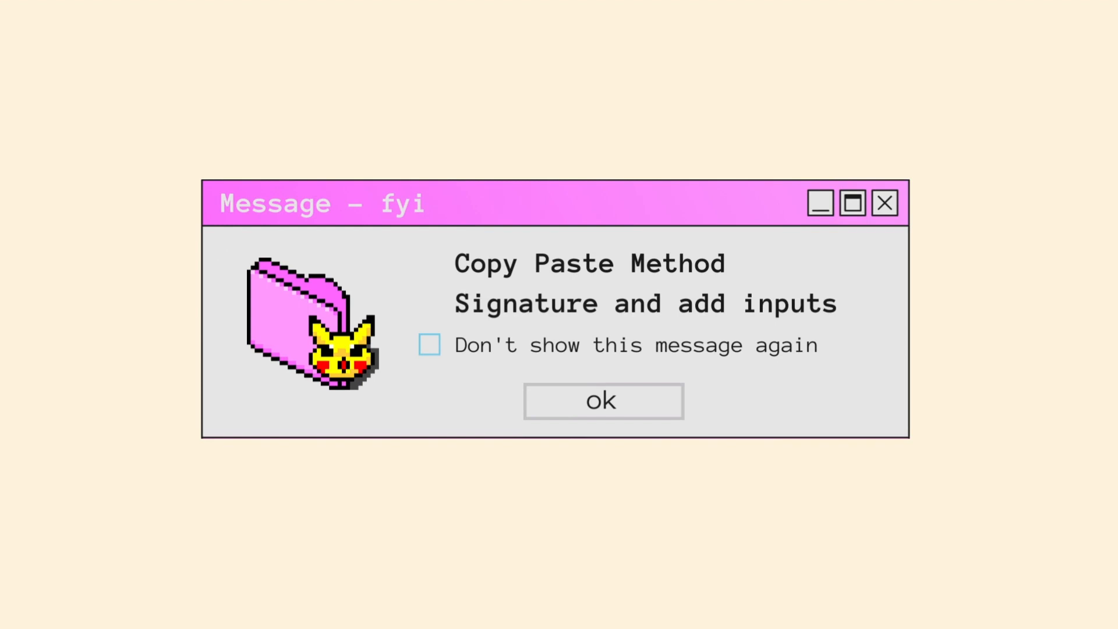
click(603, 400)
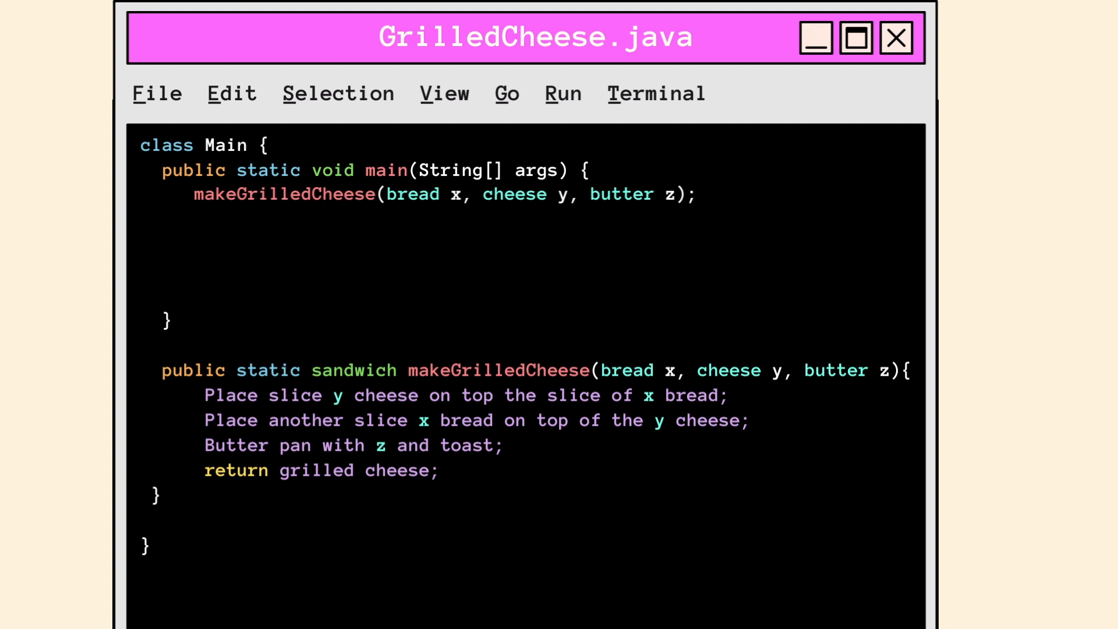
Add a 'Regular Grilled Cheese' comment and call makeGrilledCheese(white, american, salted) in main.
text(// Regu)
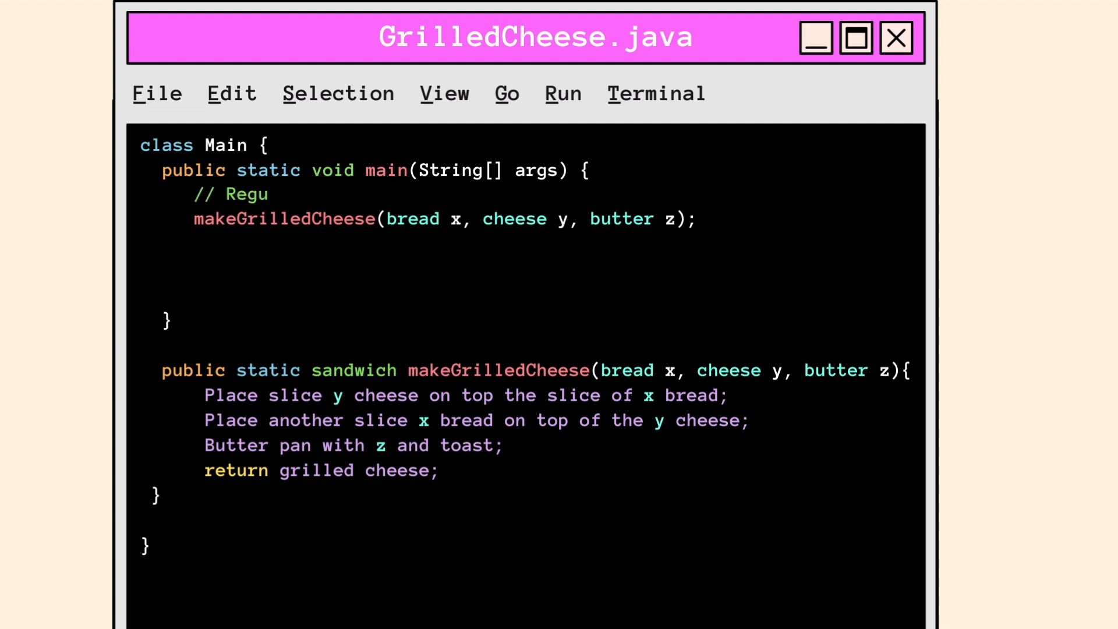
text(lar Grilled Cheese)
text(whit)
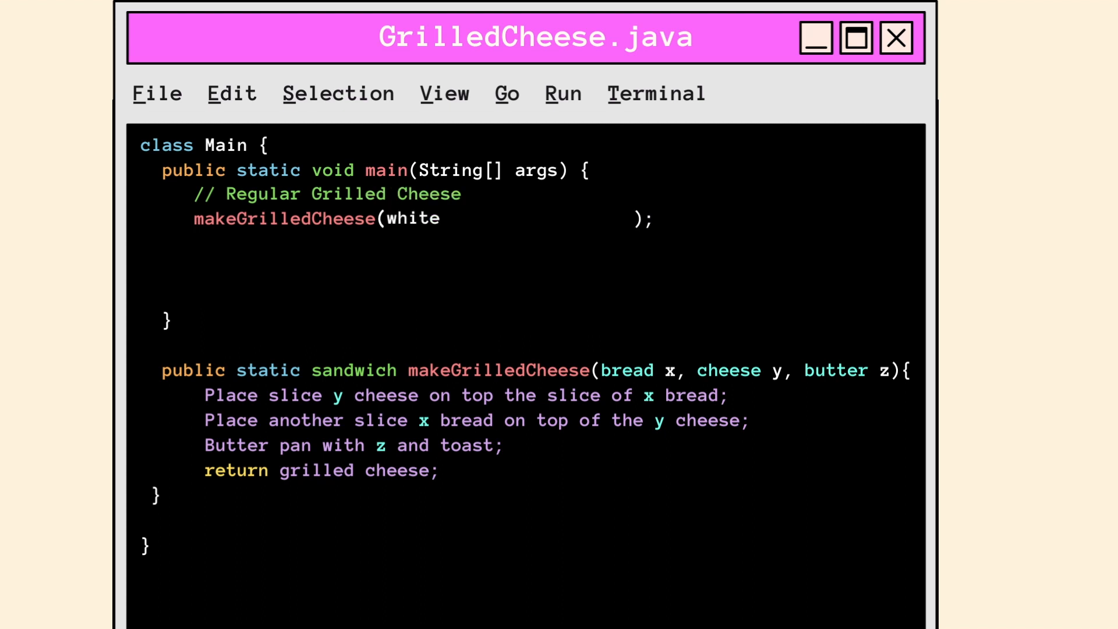
text(, american, salted)
text(// Wh)
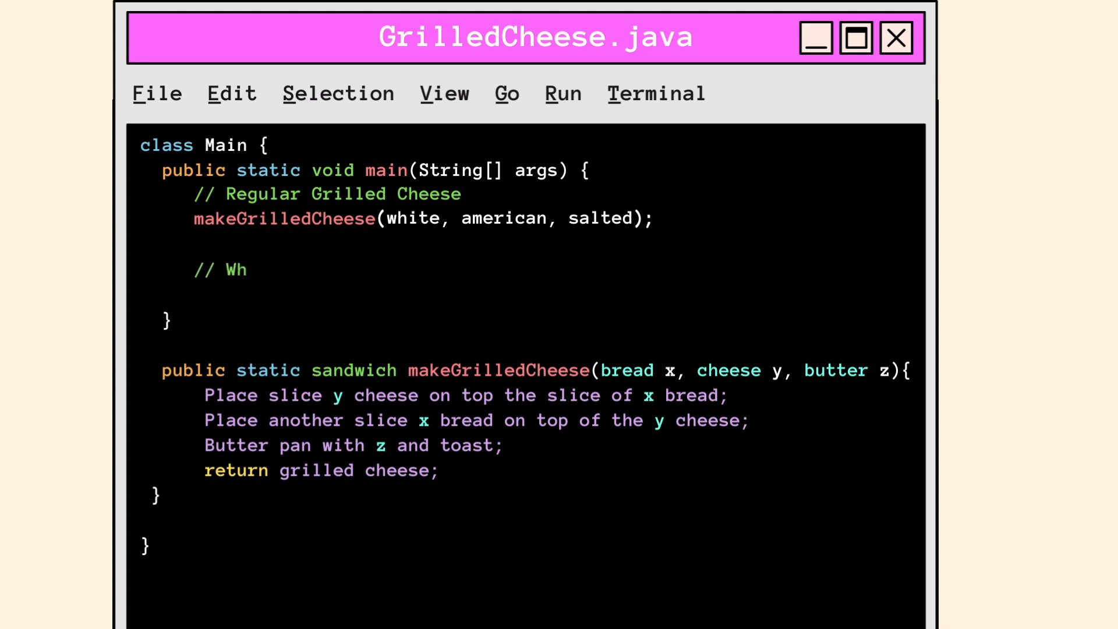
Add a 'Whole Wheat Mozz Grilled Cheese' comment and call makeGrilledCheese(wheat, mozzarella, unsalted).
text(ole Wheat Mozz G)
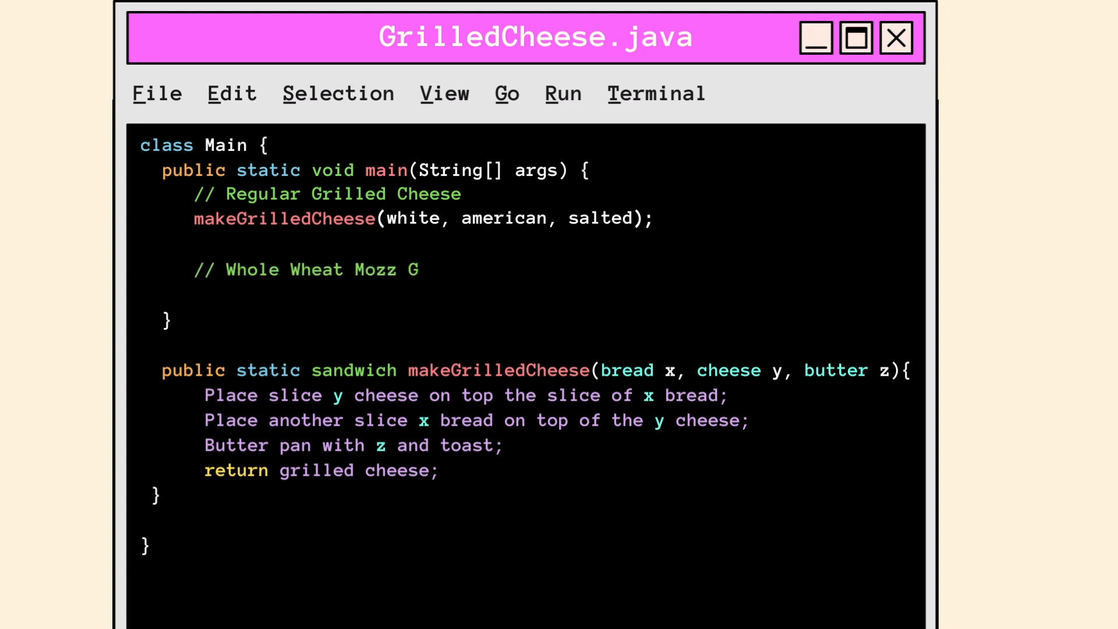
text(rilled Cheese)
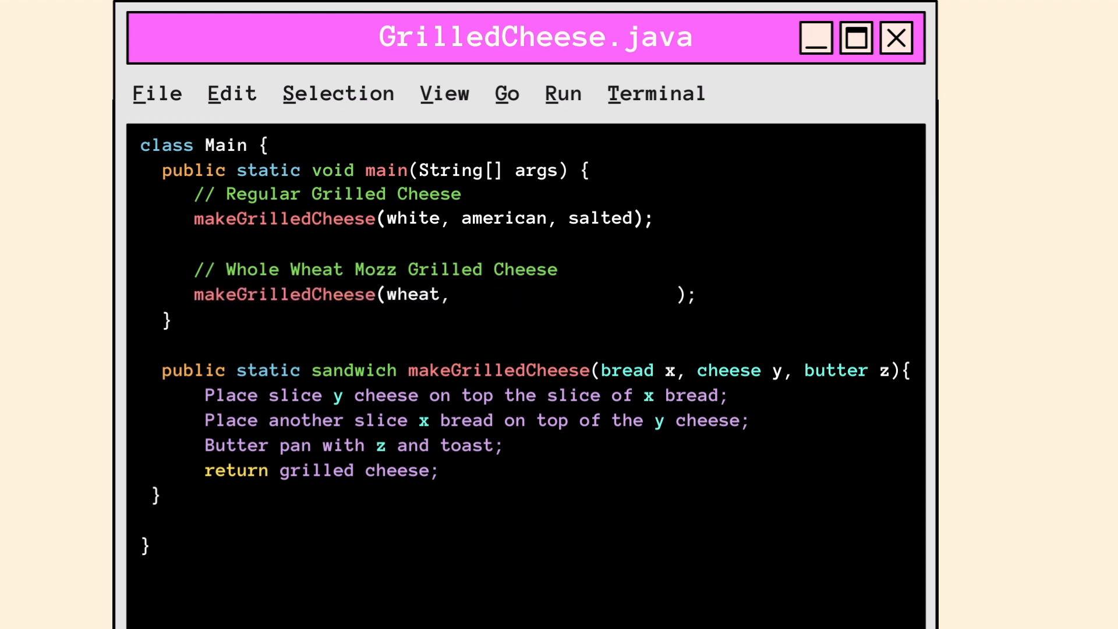
text(mozzarella, unsalted)
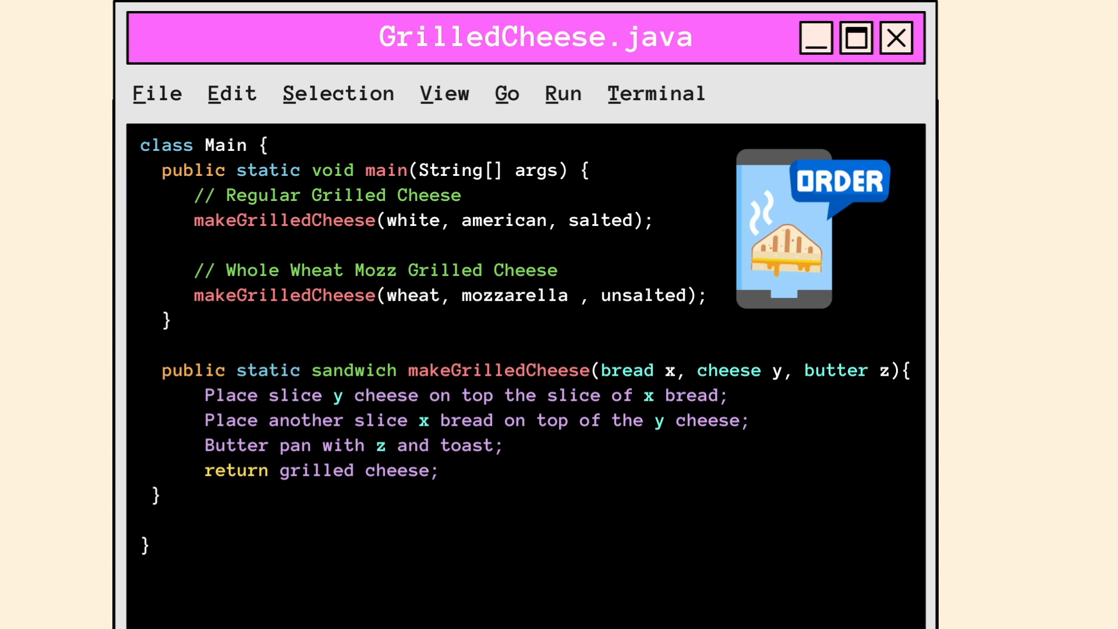
mouse_move(400, 203)
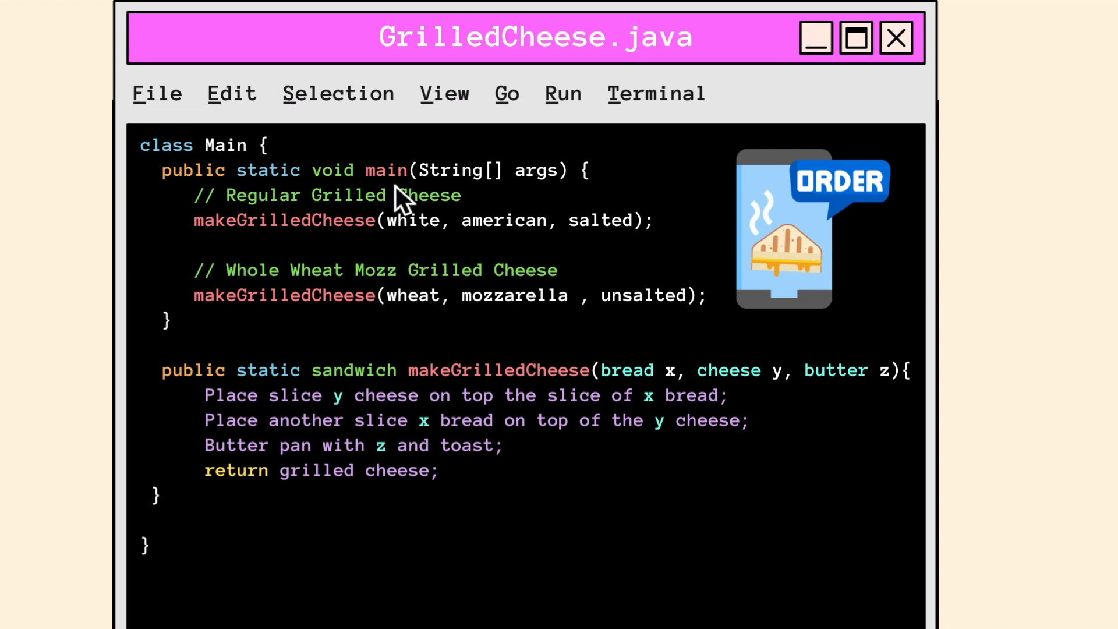
mouse_move(404, 207)
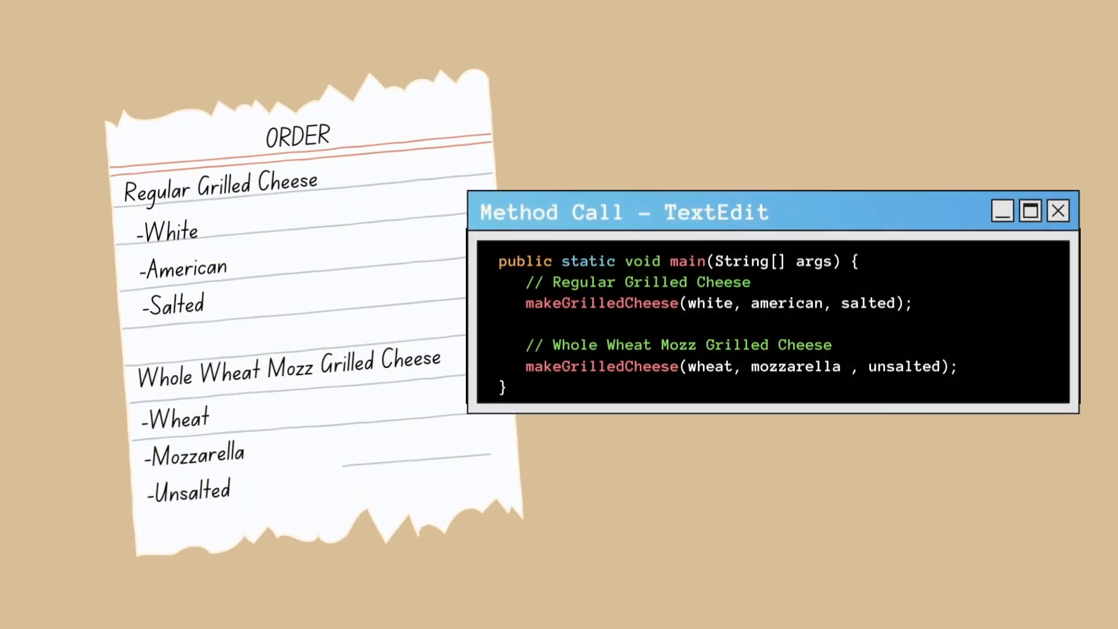
mouse_move(866, 325)
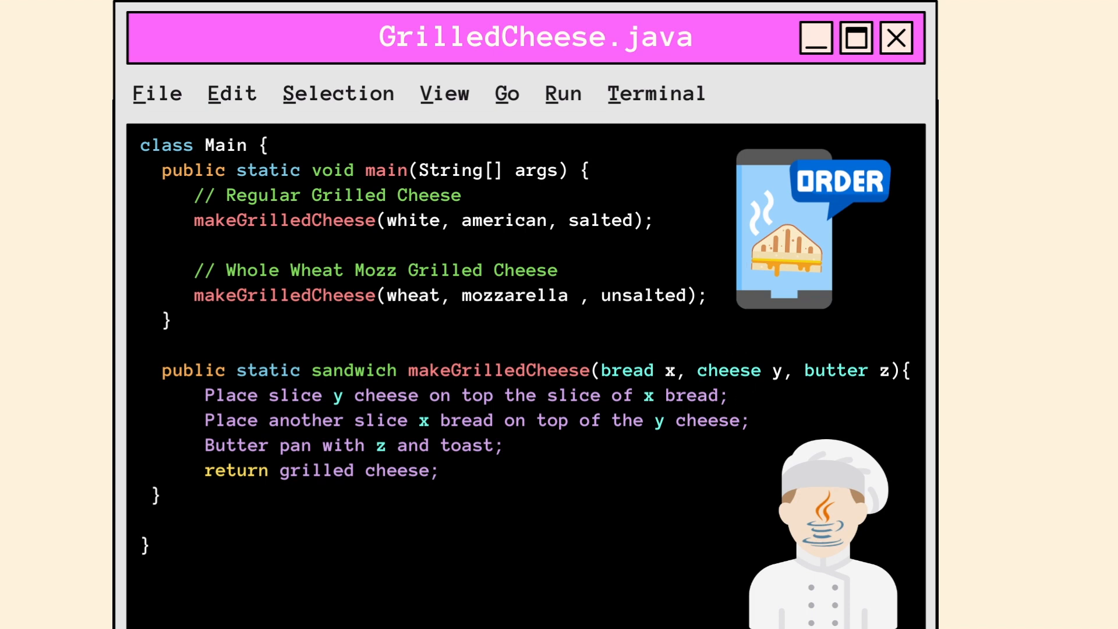
mouse_move(785, 421)
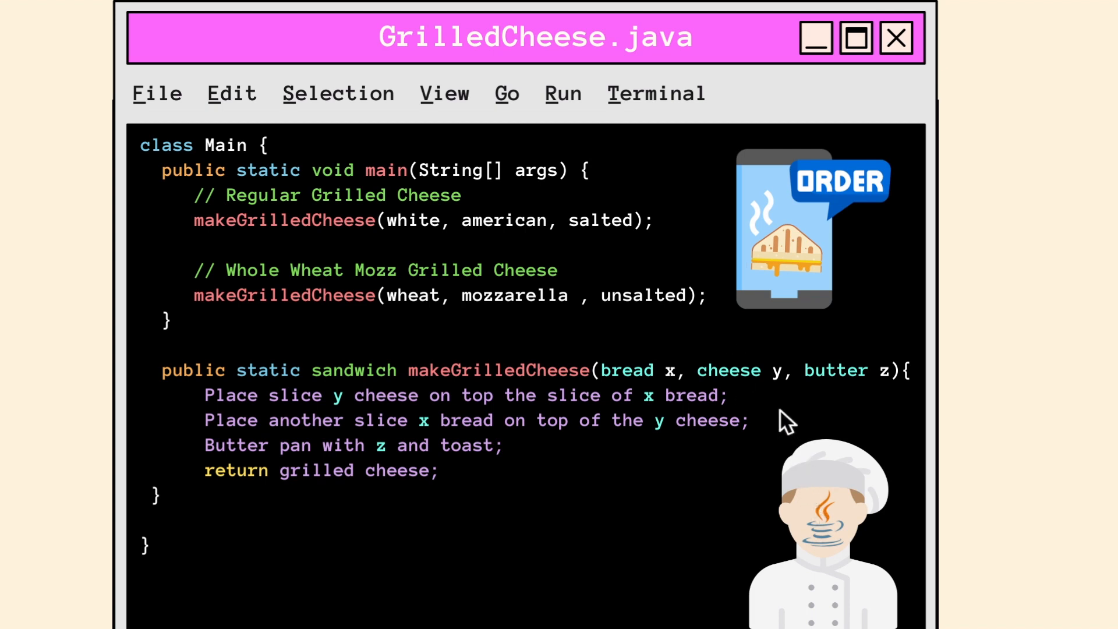